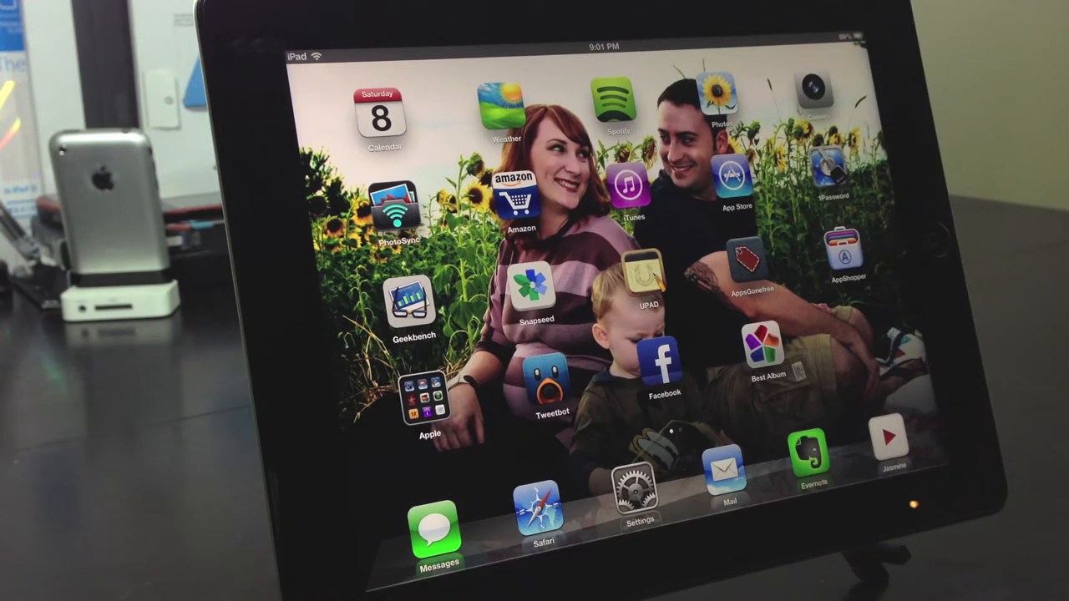
Step: Open the Apple folder on the Home Screen and launch iMovie
click(430, 397)
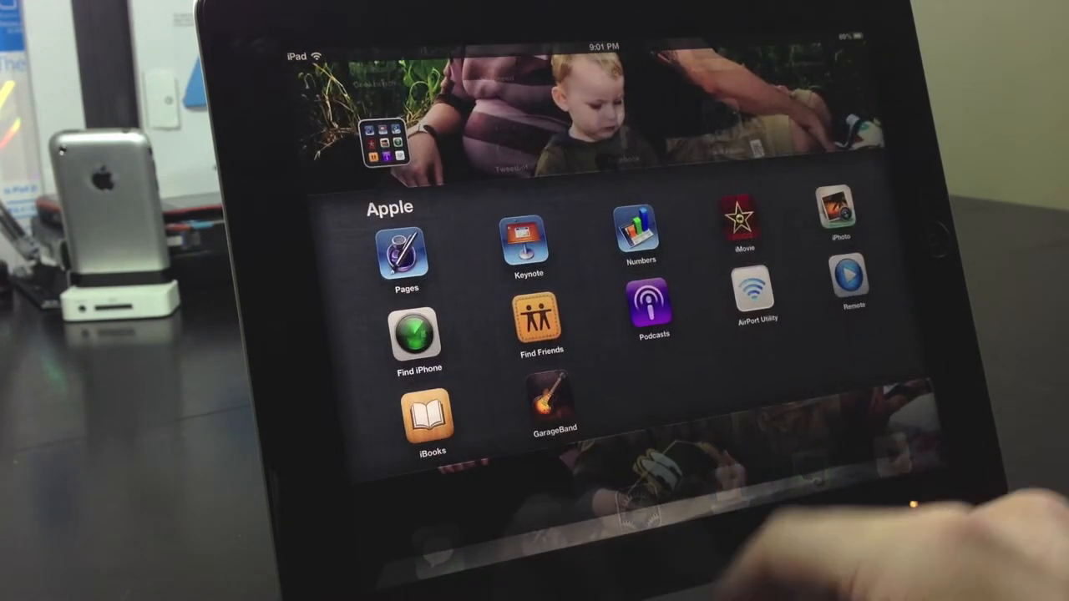
click(738, 225)
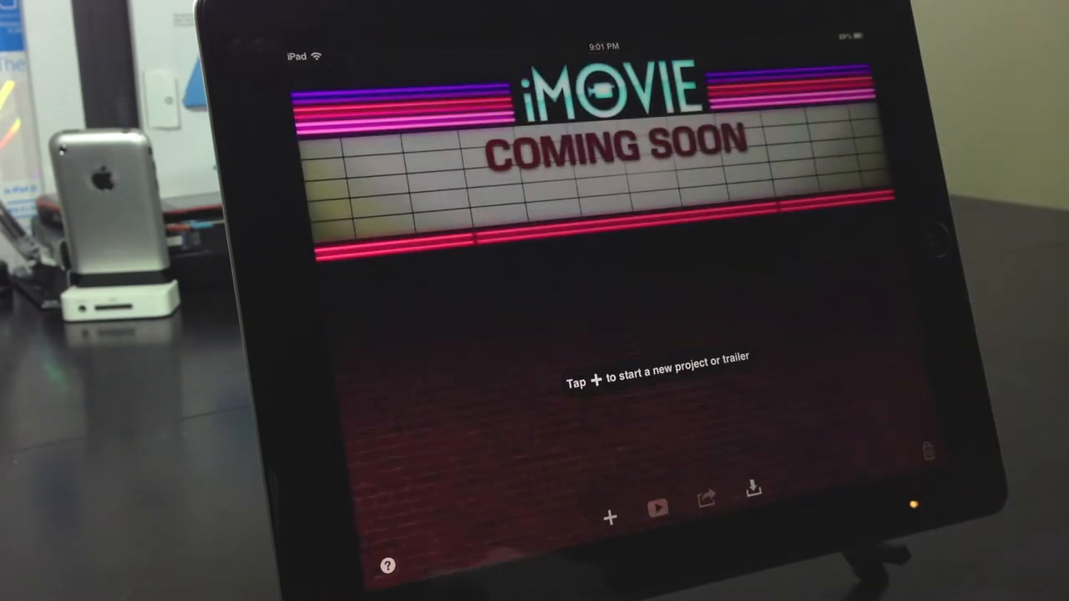
click(388, 565)
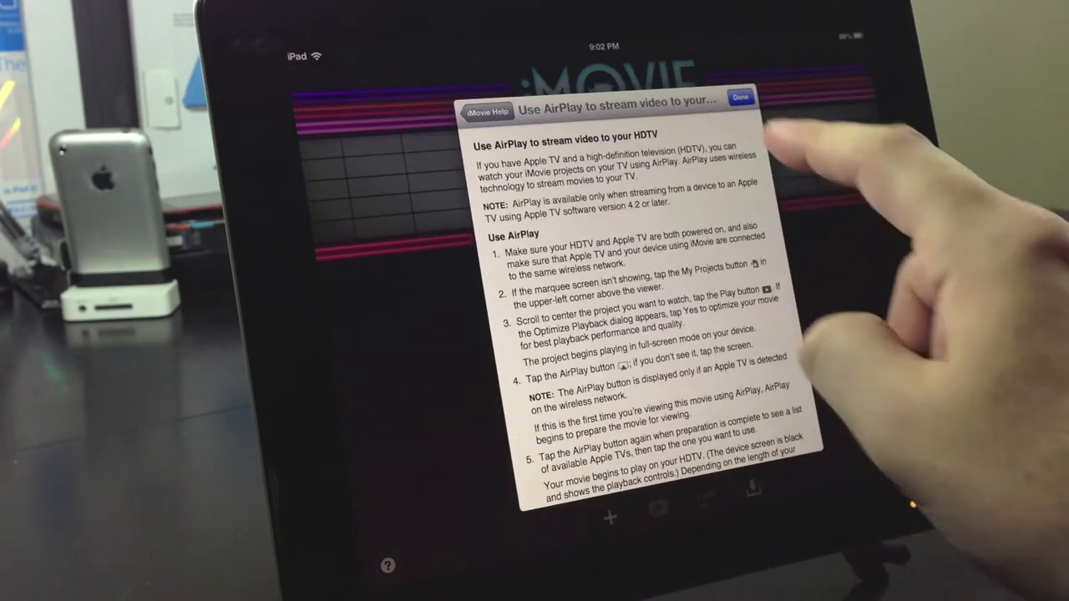
click(740, 96)
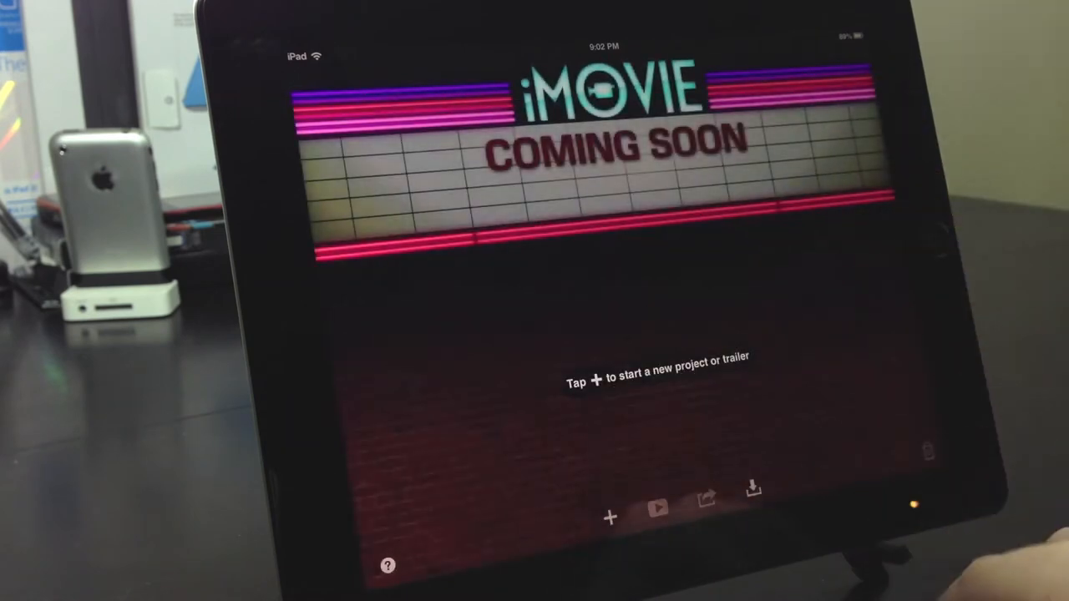
click(388, 566)
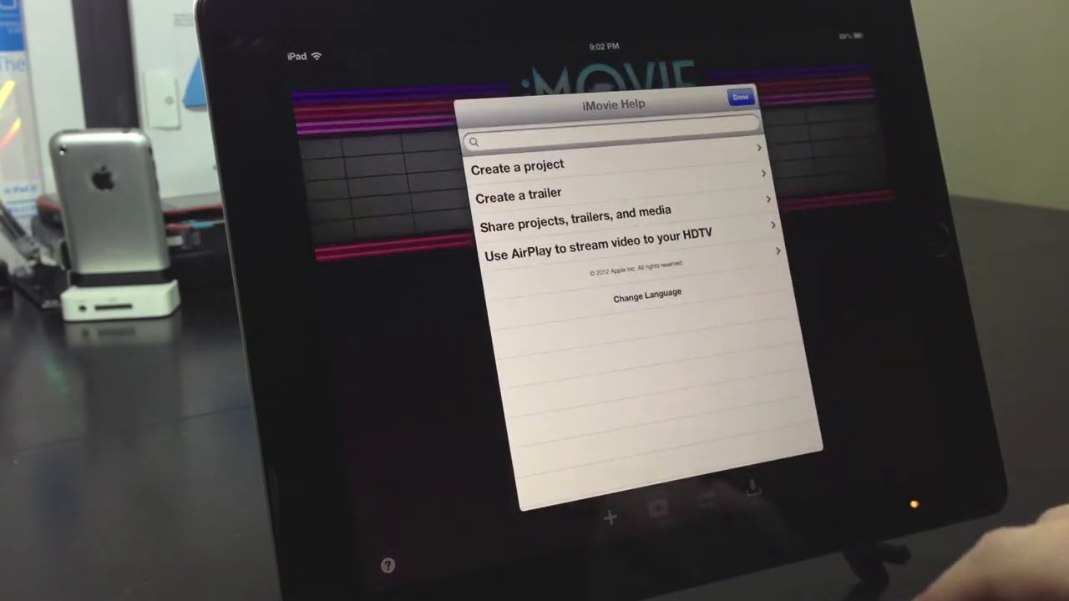
click(740, 96)
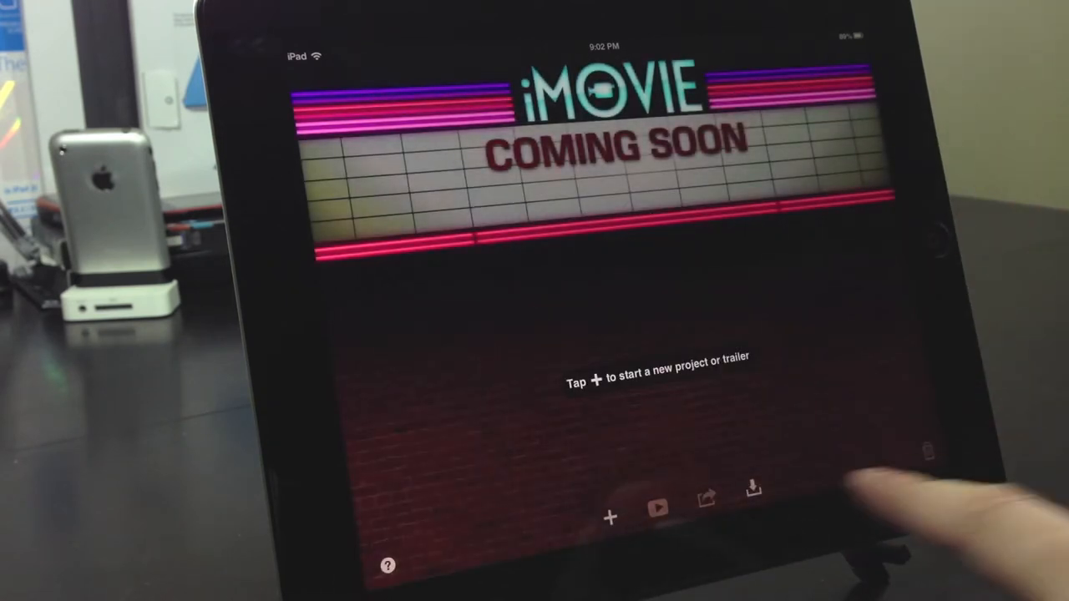
Step: Create a new movie project and open its camera recorder
click(608, 517)
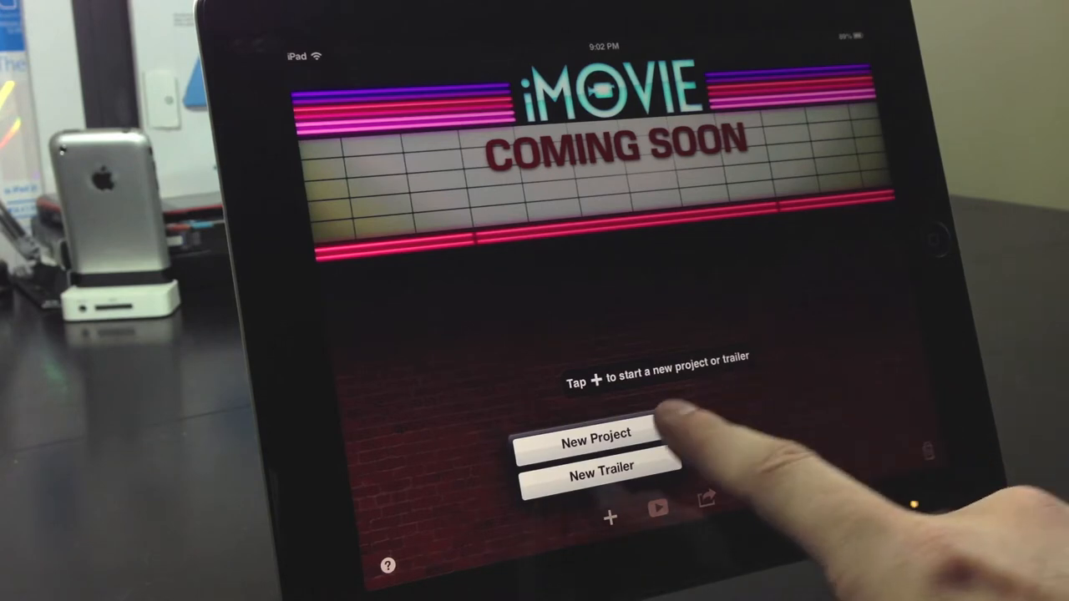
click(596, 441)
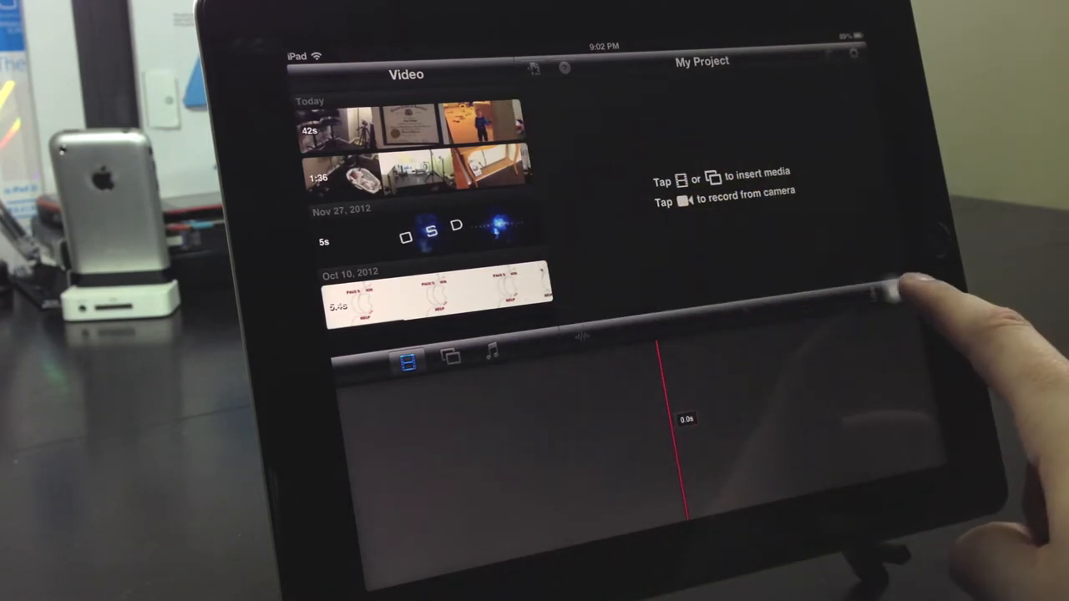
click(685, 200)
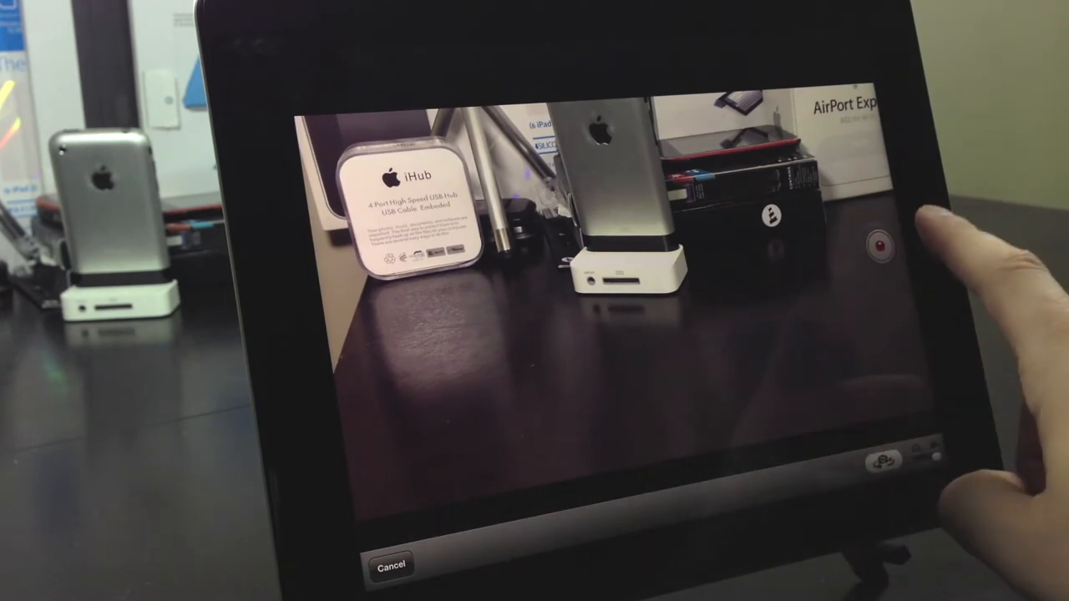
Step: Record a roughly 16-second desk clip and add it to the timeline
click(878, 247)
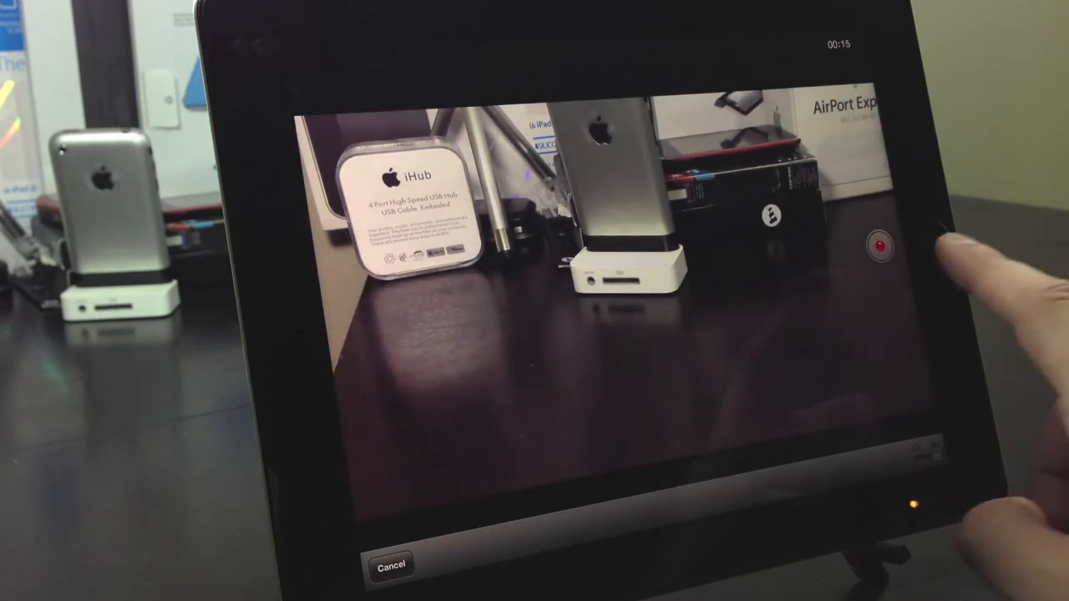
click(878, 248)
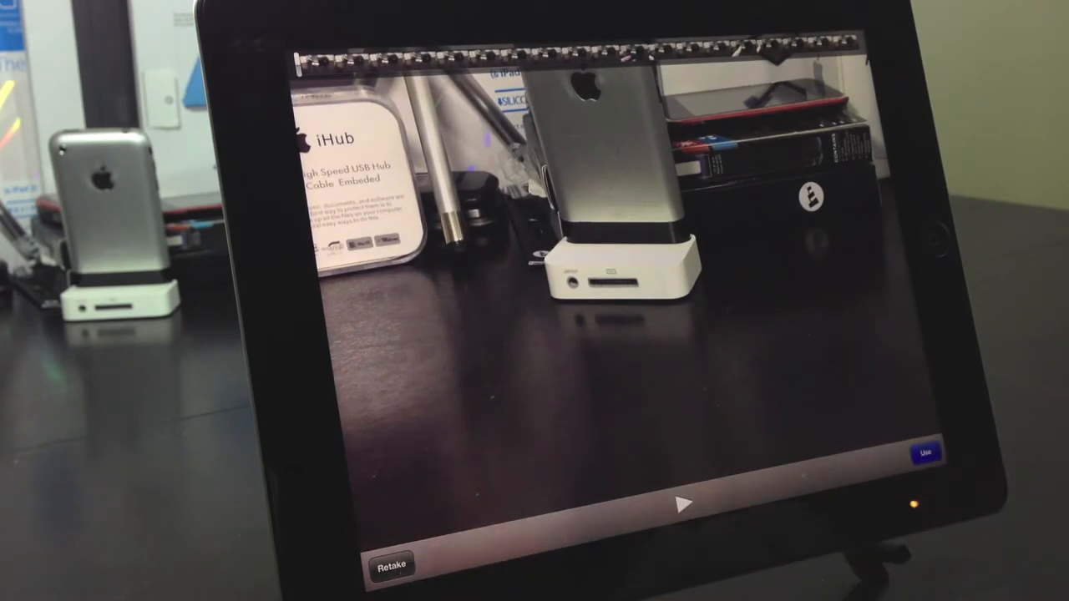
click(923, 452)
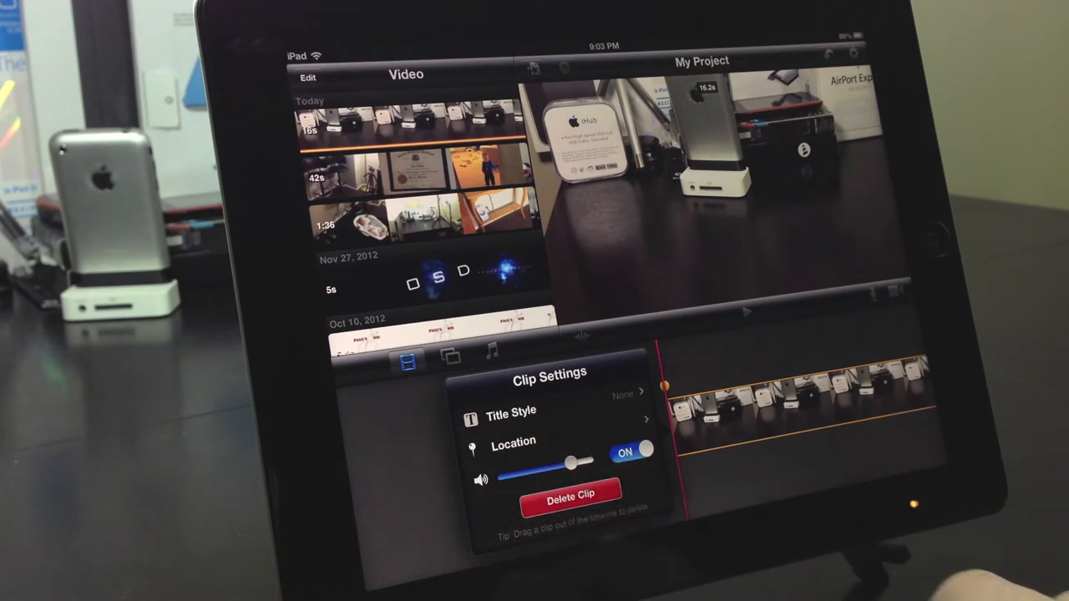
Step: Mute and restore the clip's volume, toggle Location off and on, and show title styles
drag(572, 463, 501, 476)
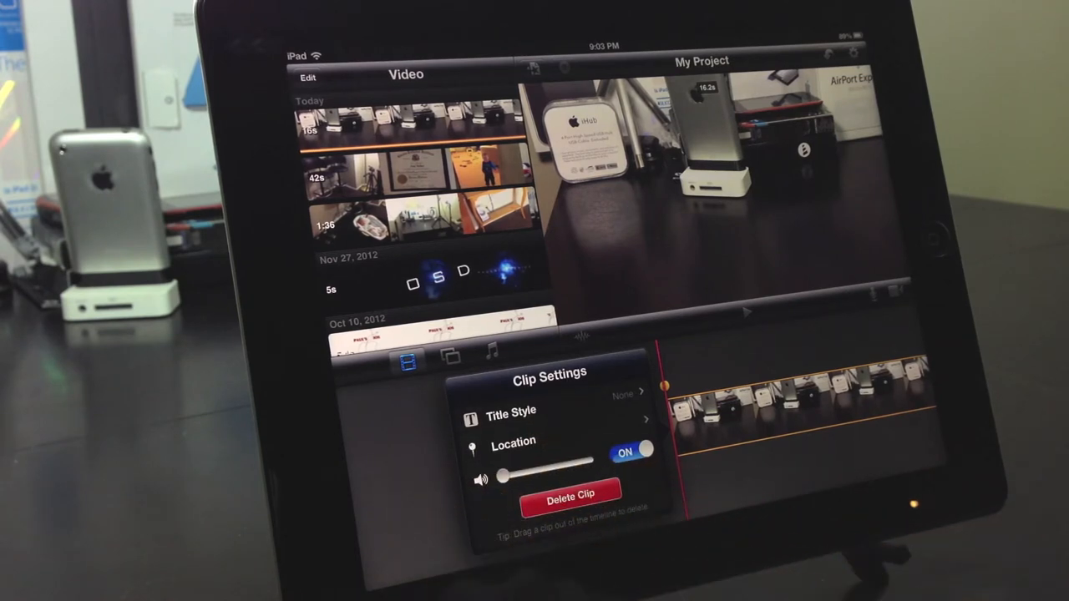
click(634, 451)
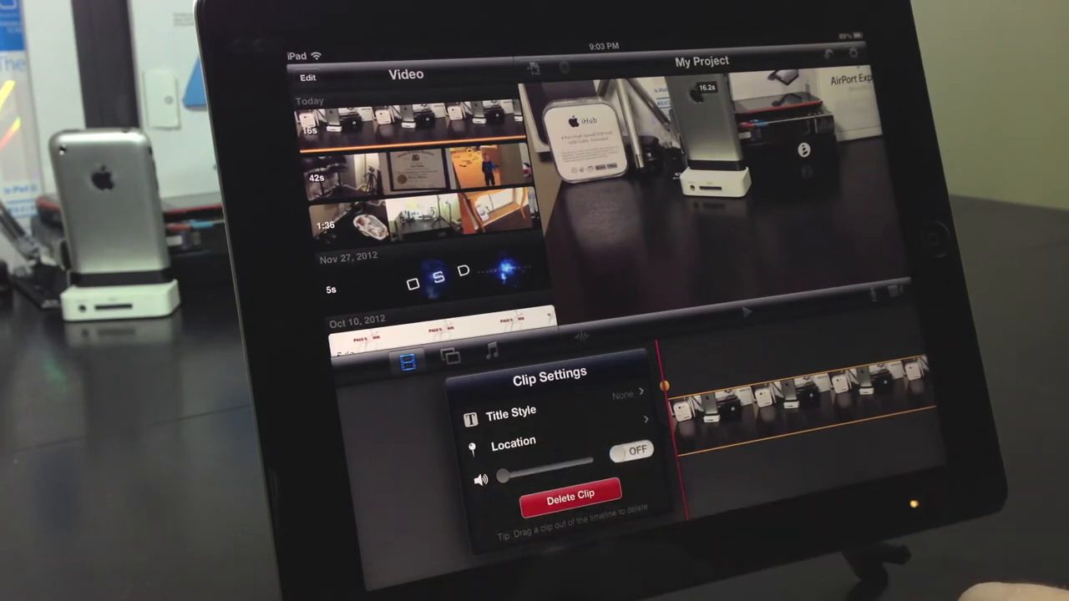
click(709, 409)
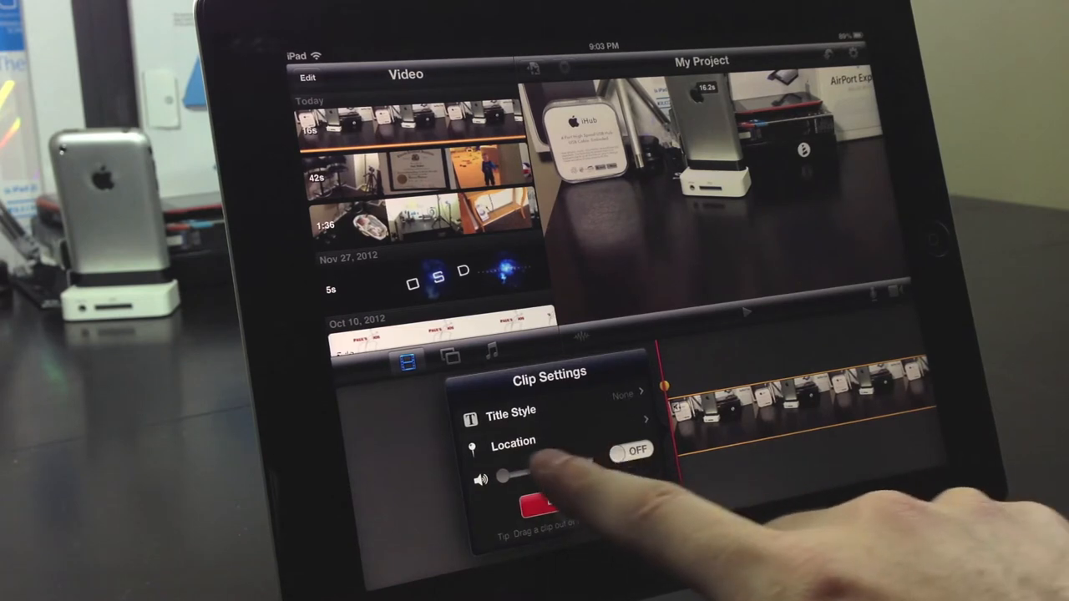
click(633, 451)
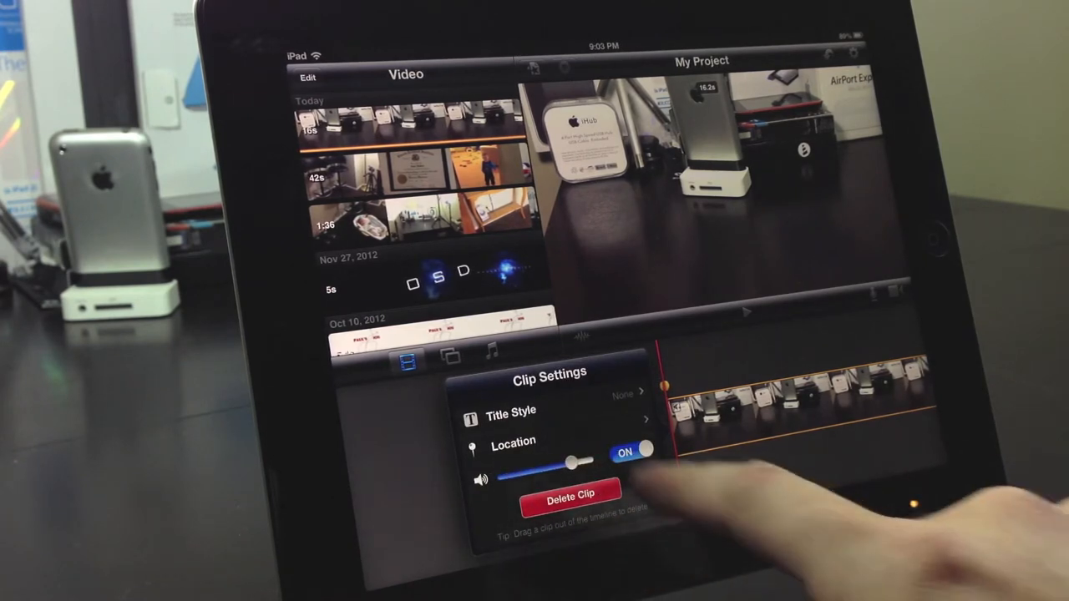
click(510, 411)
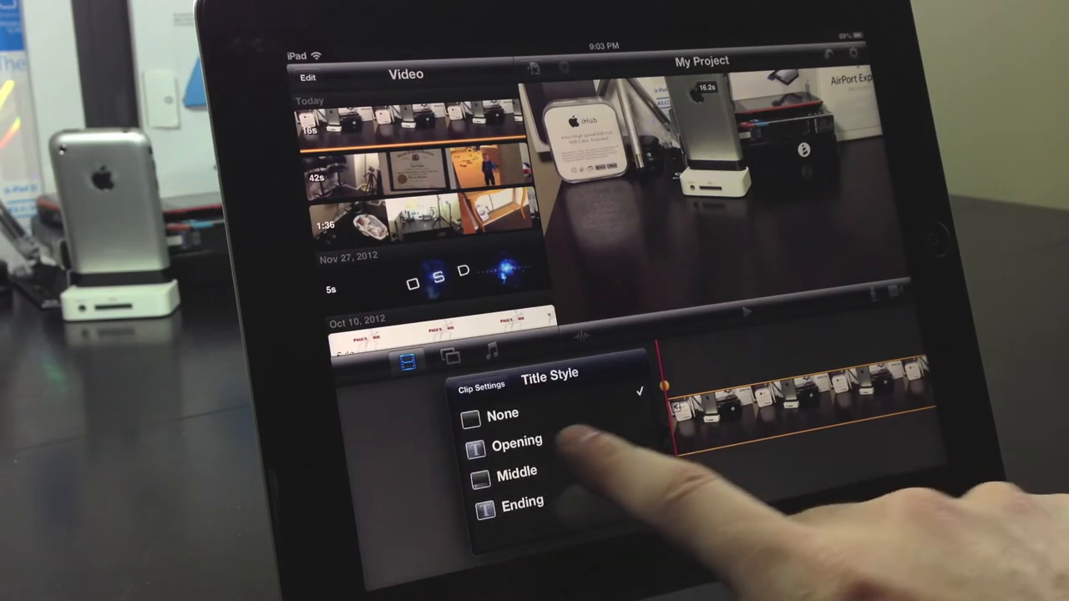
Step: Add an Opening title reading 'Imovie' to the desk clip
click(516, 441)
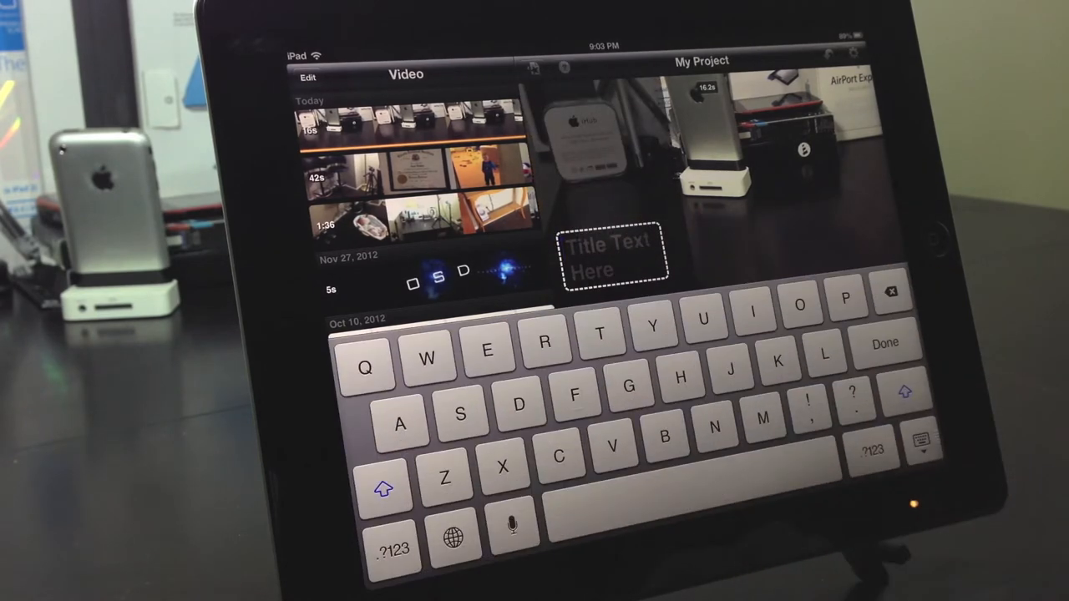
text(Imovie)
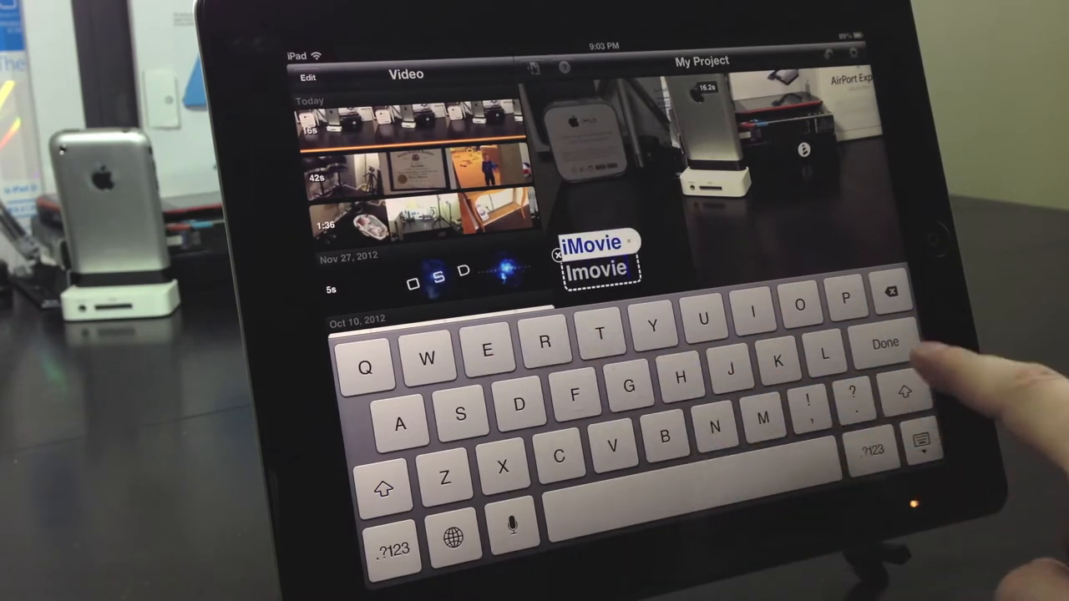
click(884, 343)
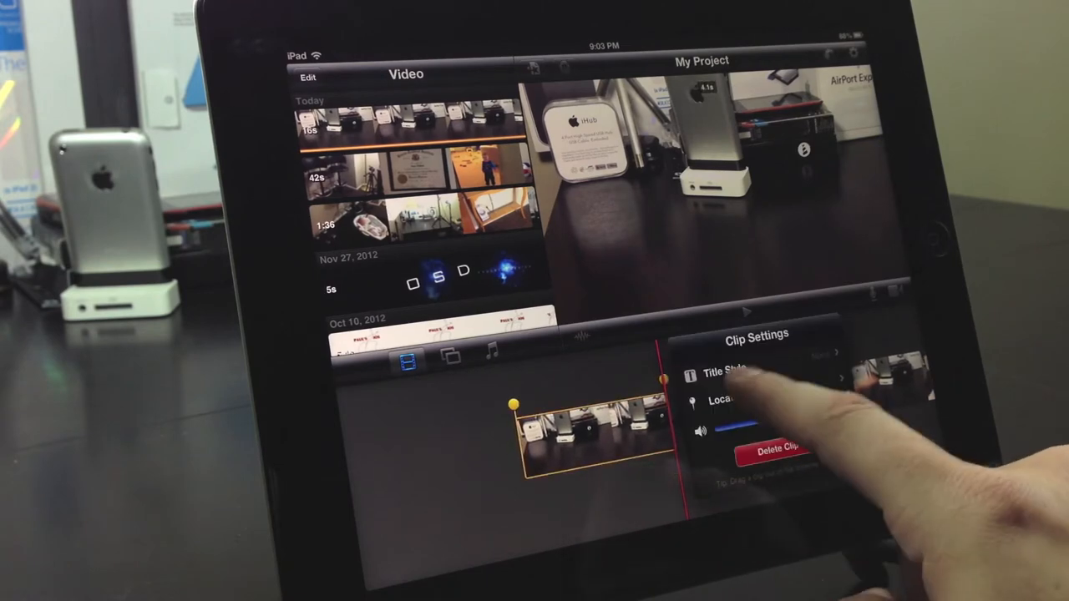
Step: Correct the clip's title to read 'iMovie' over the preview
click(725, 371)
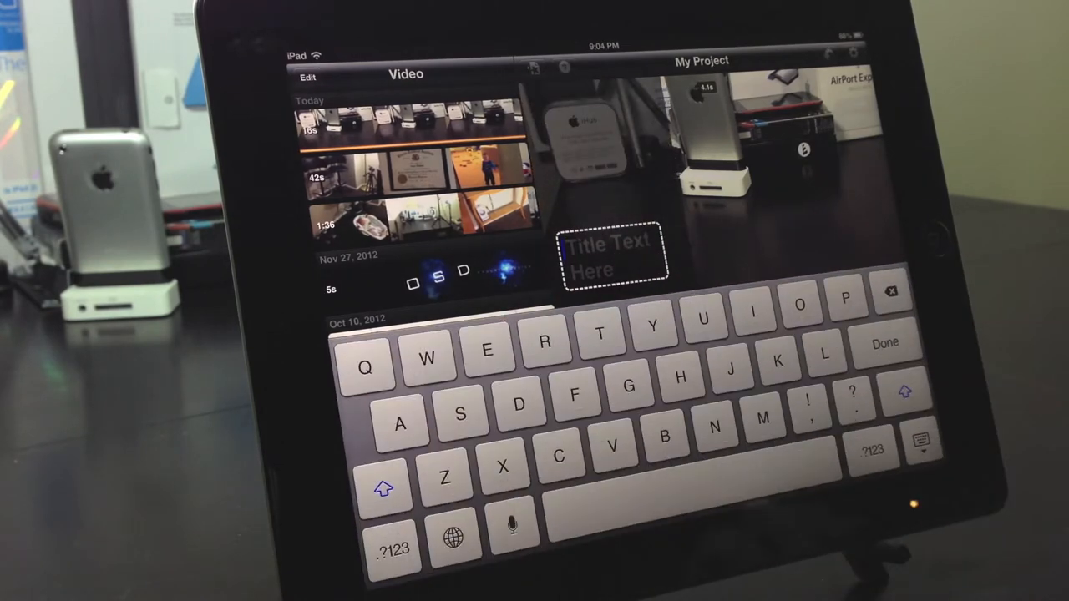
text(Imo)
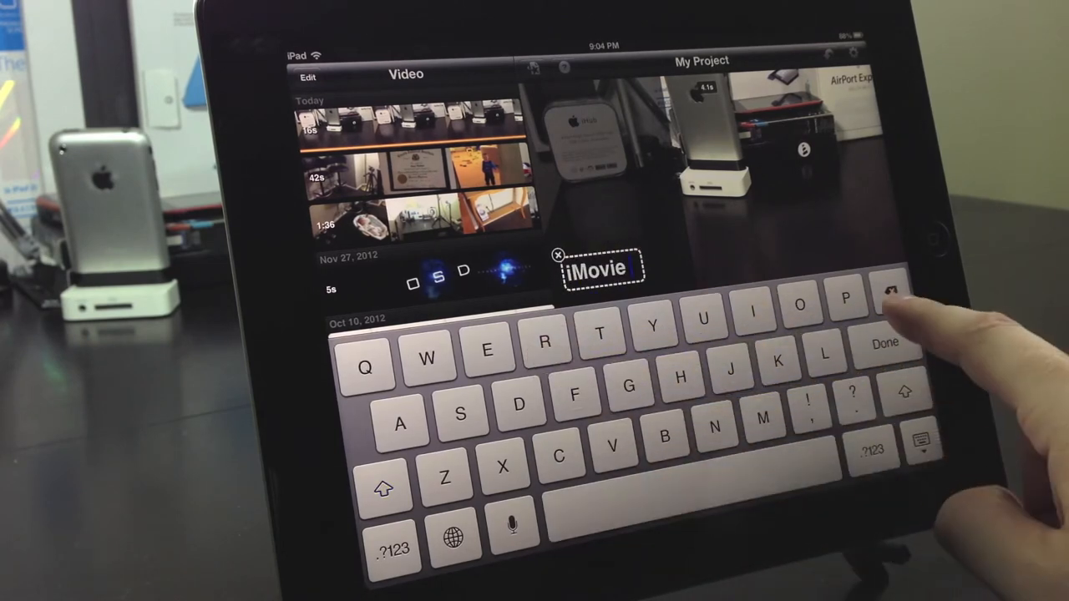
click(883, 343)
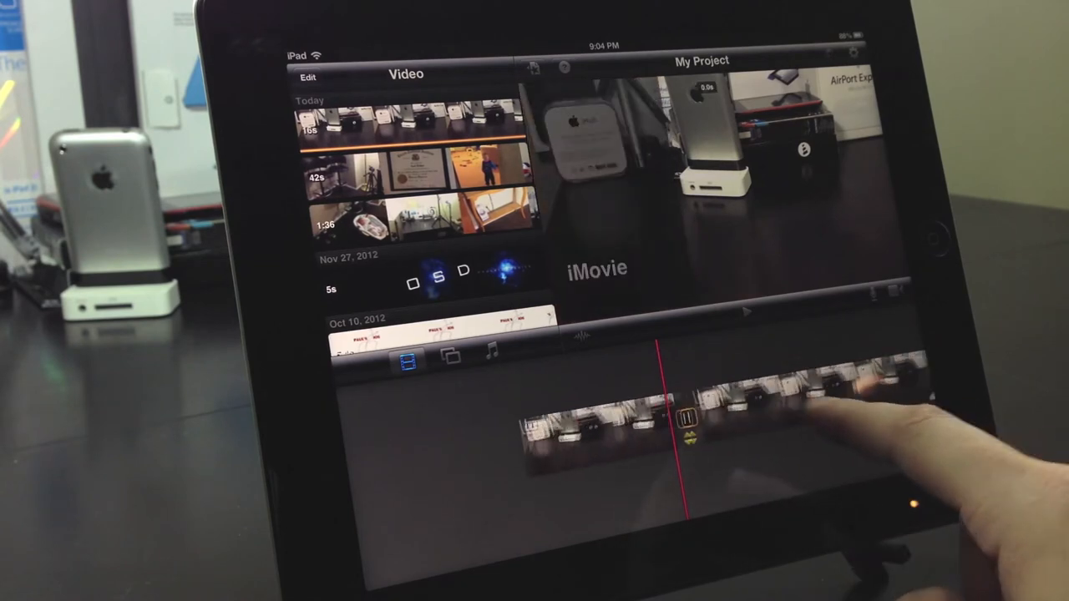
Step: Choose the Playful theme in Project Settings and a Cross Dissolve transition between clip parts
click(686, 416)
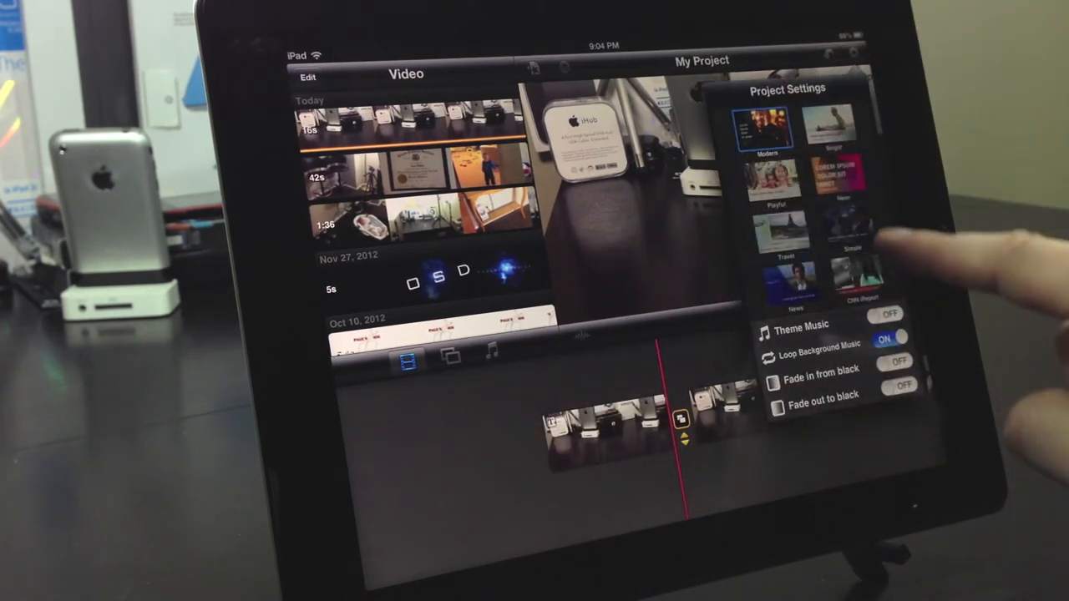
click(775, 175)
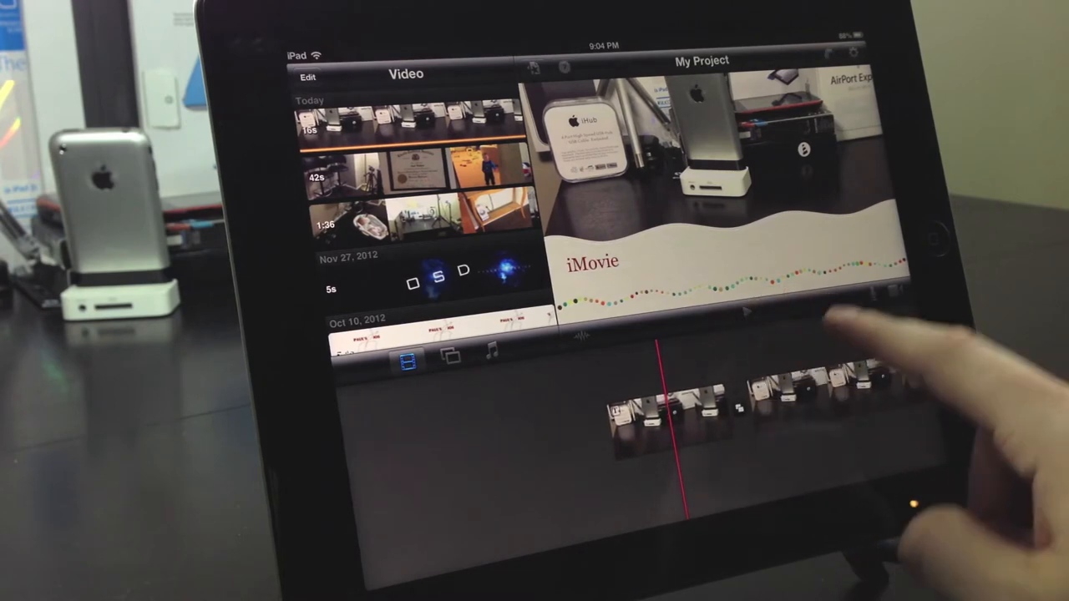
click(852, 75)
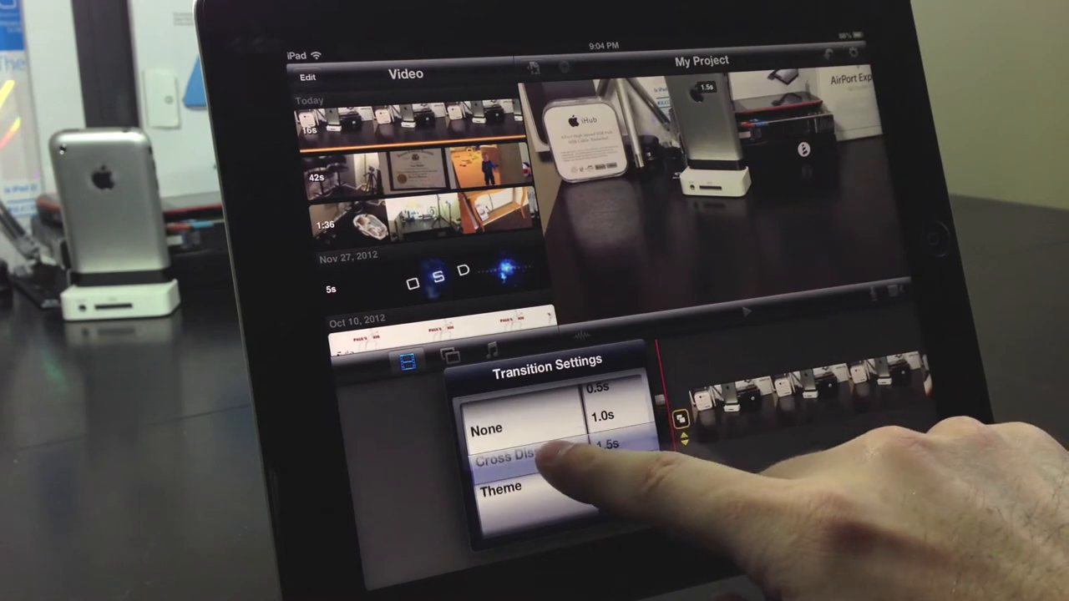
click(519, 453)
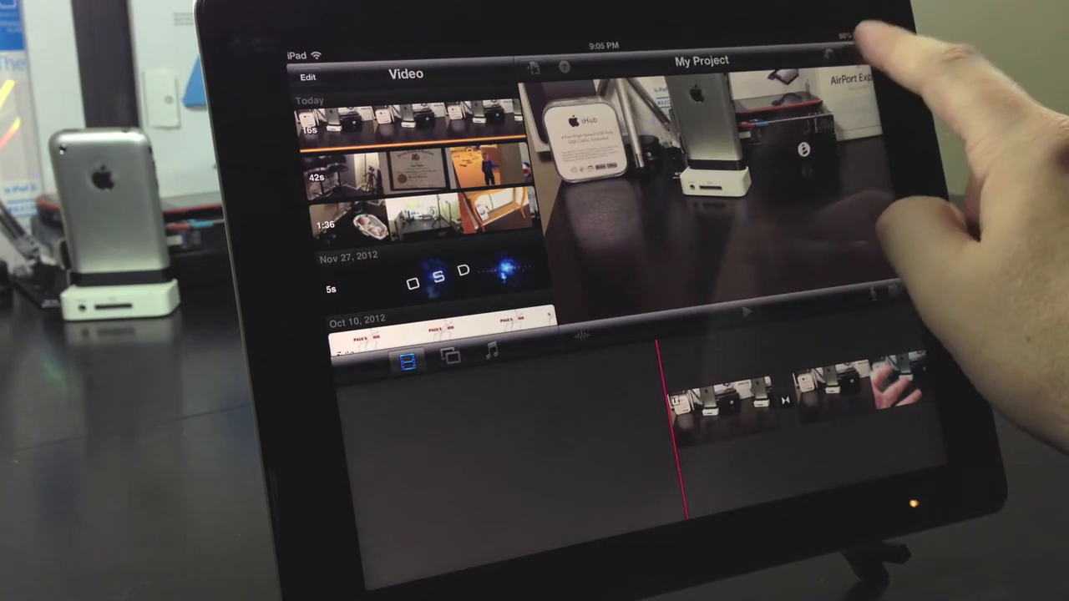
Step: Bring the diploma clip into the timeline, review its volume and Location settings, then close them
click(833, 54)
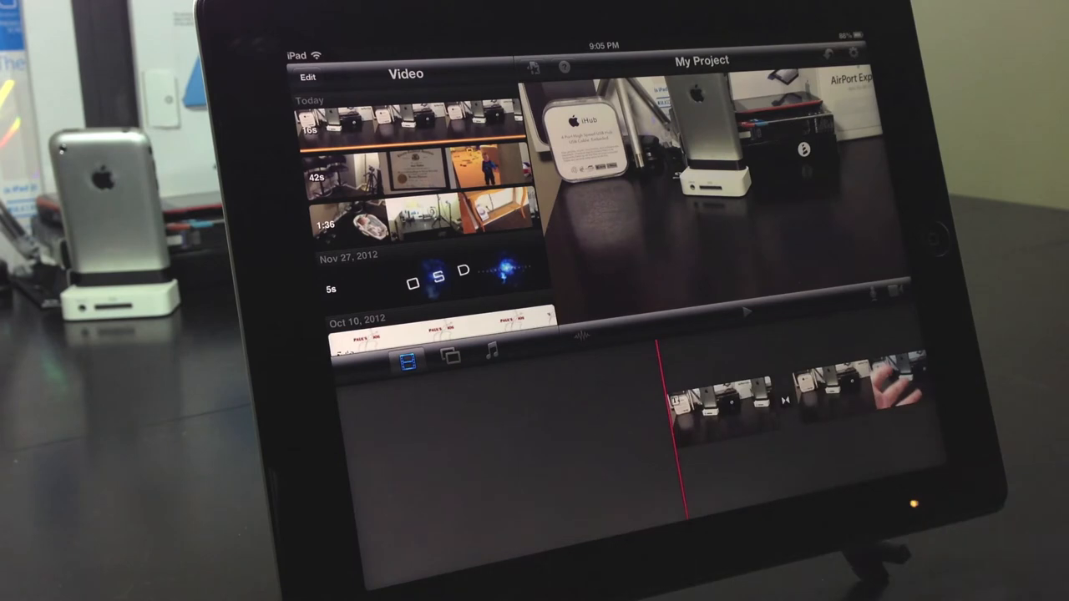
click(436, 276)
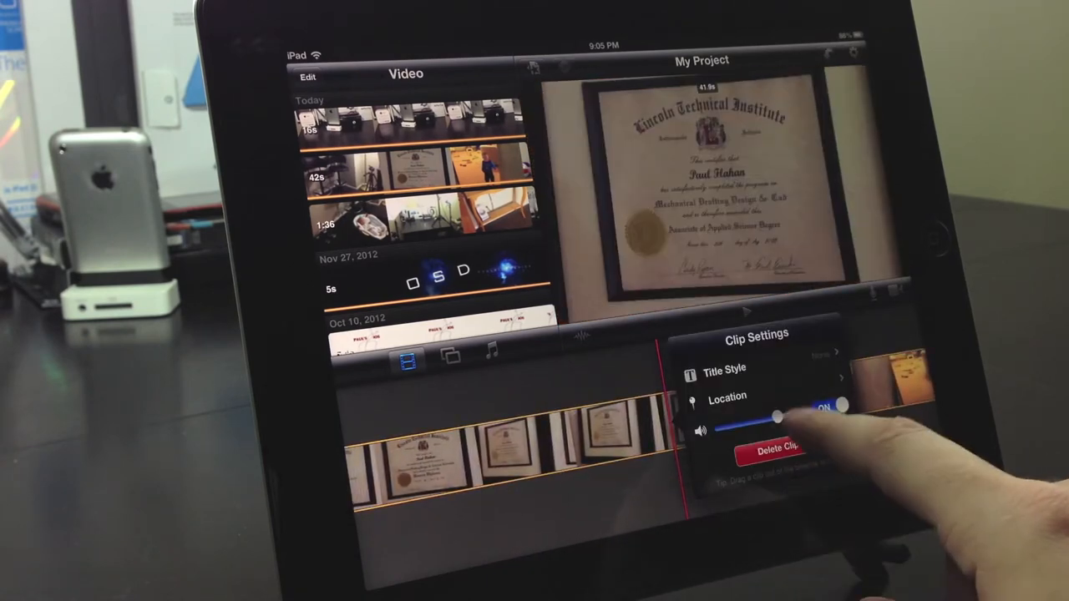
click(823, 408)
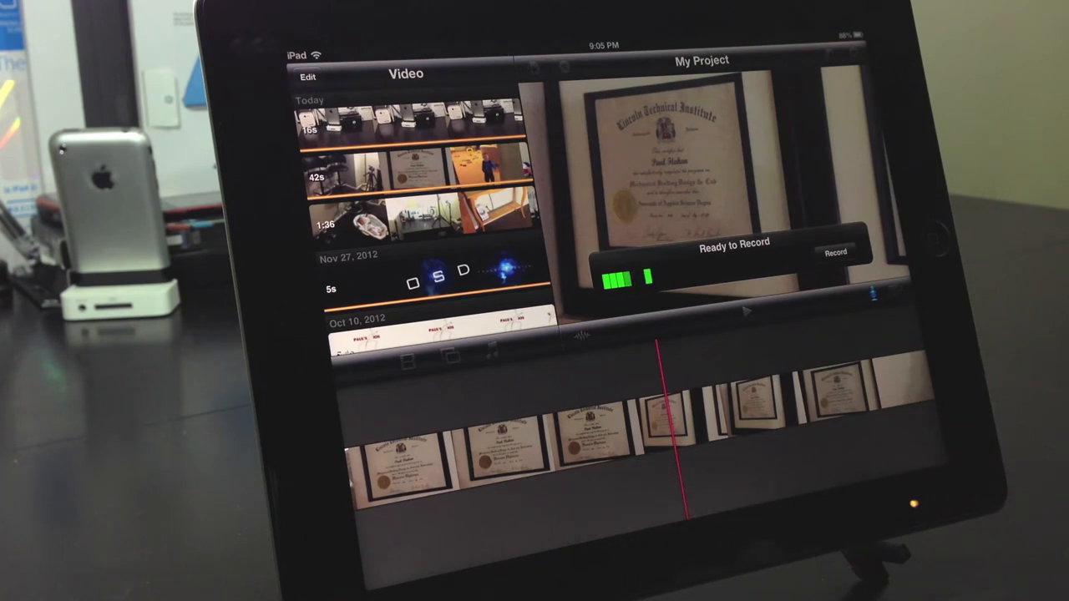
Step: Record a voiceover under the diploma footage and accept it as Recording 1
click(835, 252)
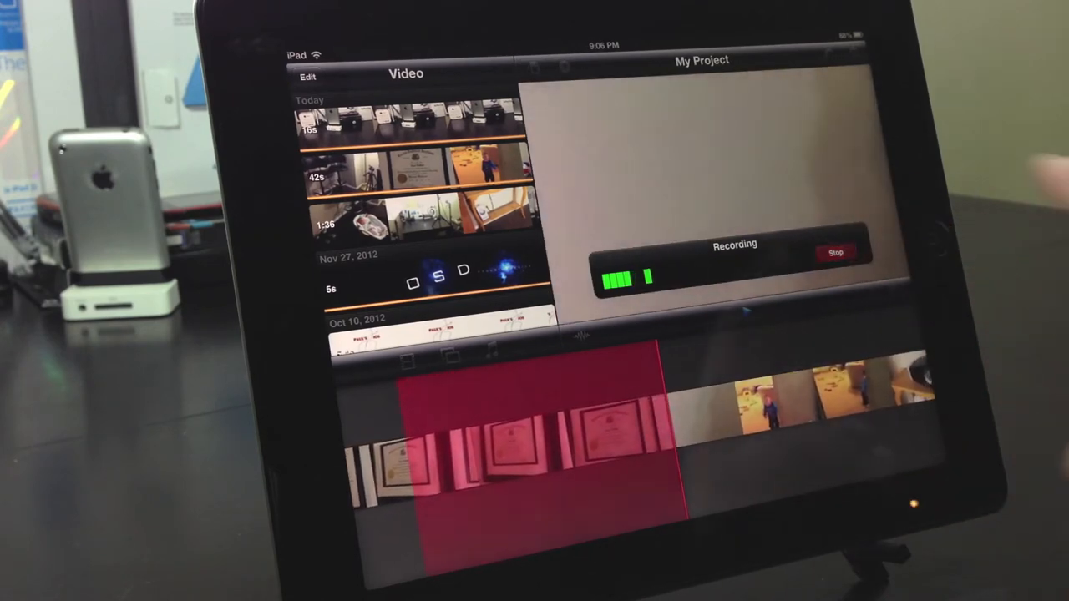
click(835, 252)
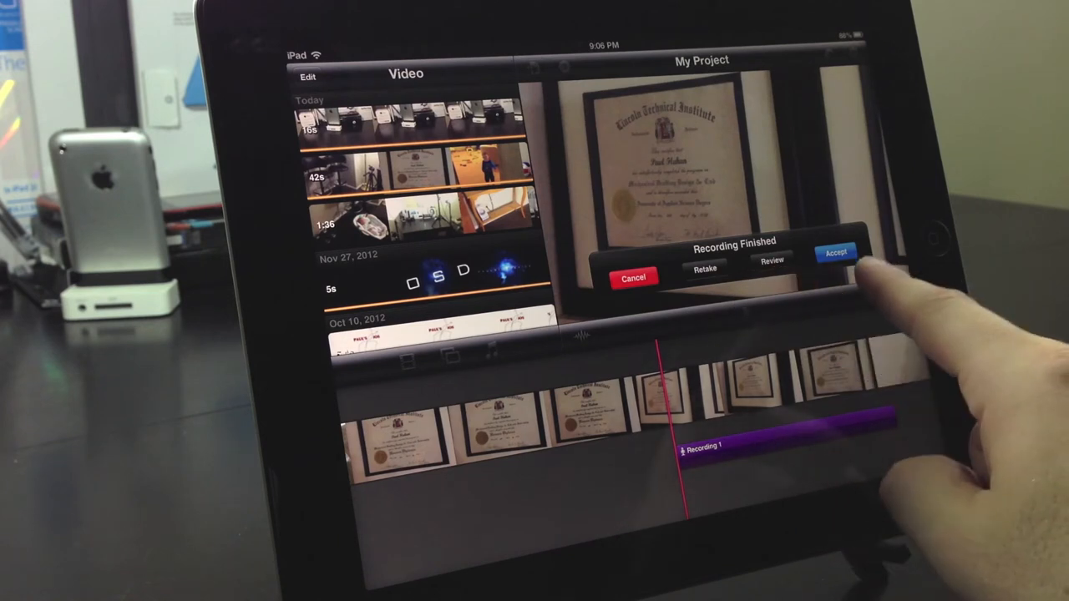
click(835, 252)
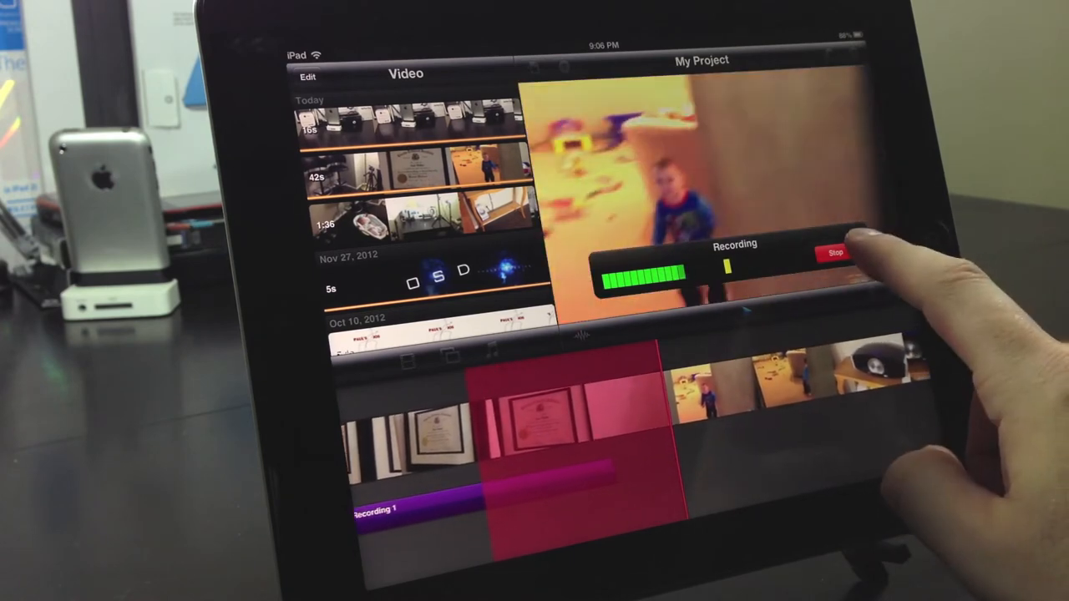
Step: Stop the second voiceover take over the diploma footage
click(834, 253)
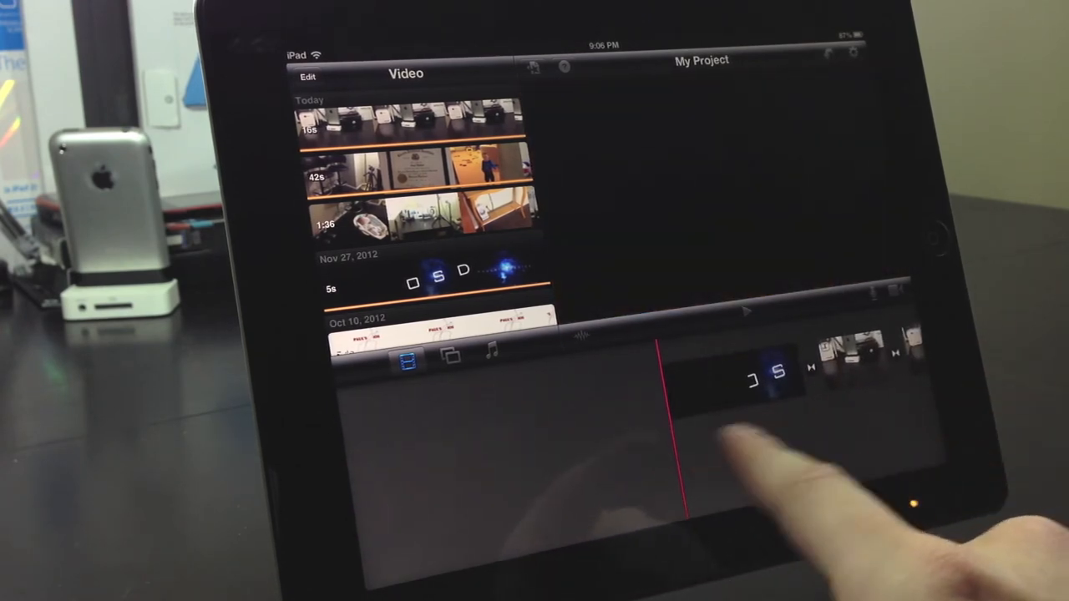
Step: Insert a cracked-iPhone photo from the YouTube album ahead of the space title clip
click(449, 355)
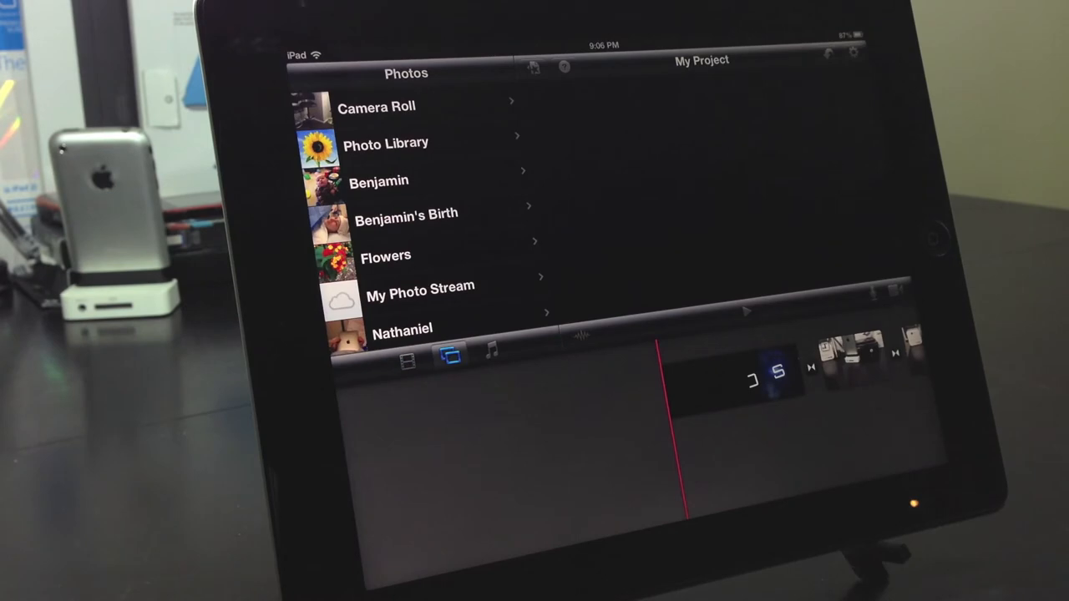
scroll(down, 3)
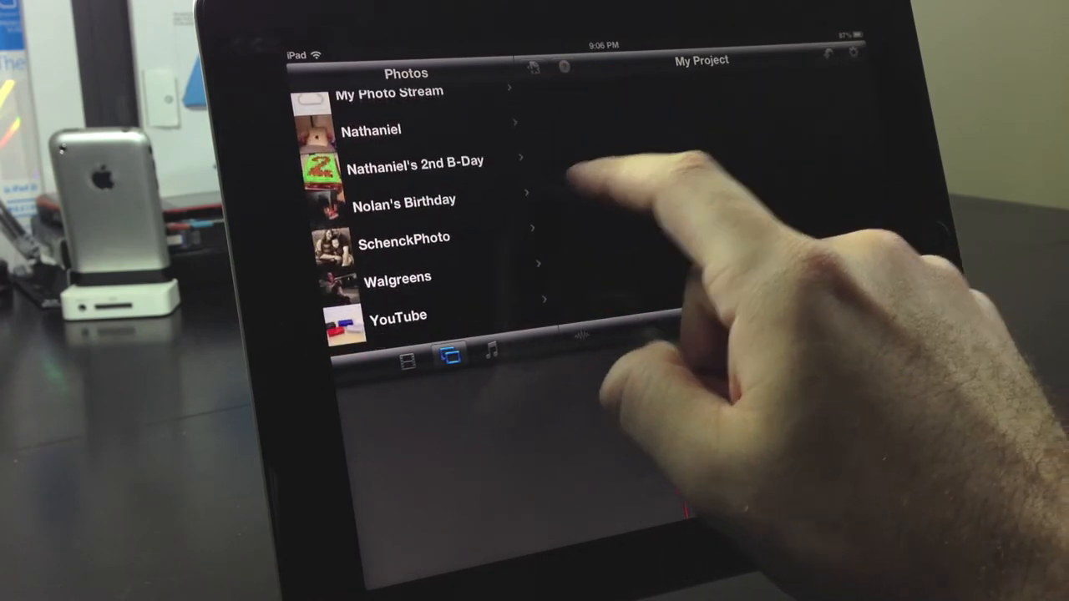
click(398, 317)
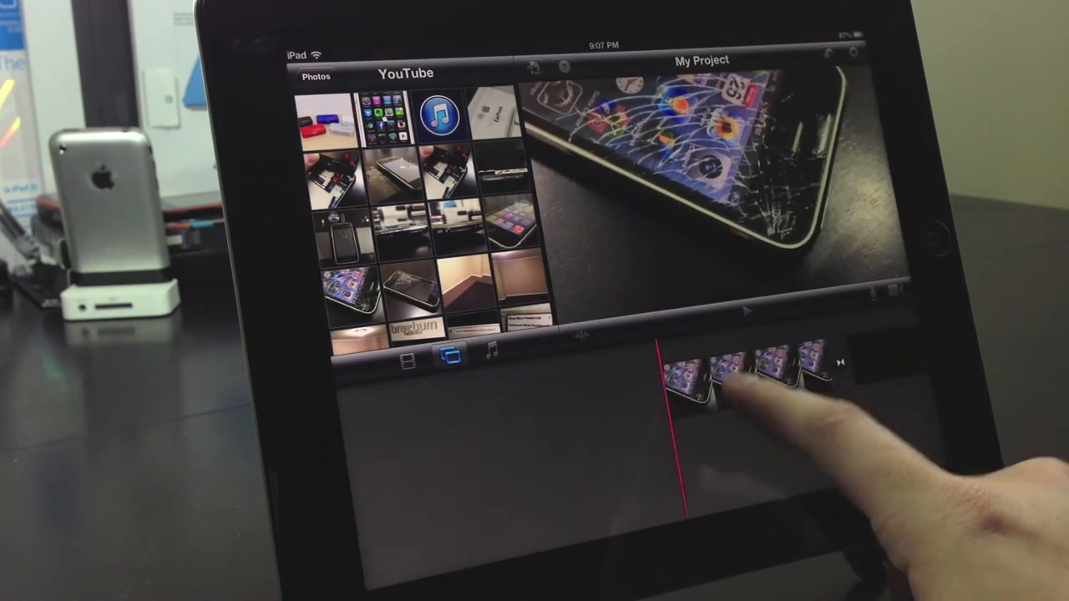
click(727, 368)
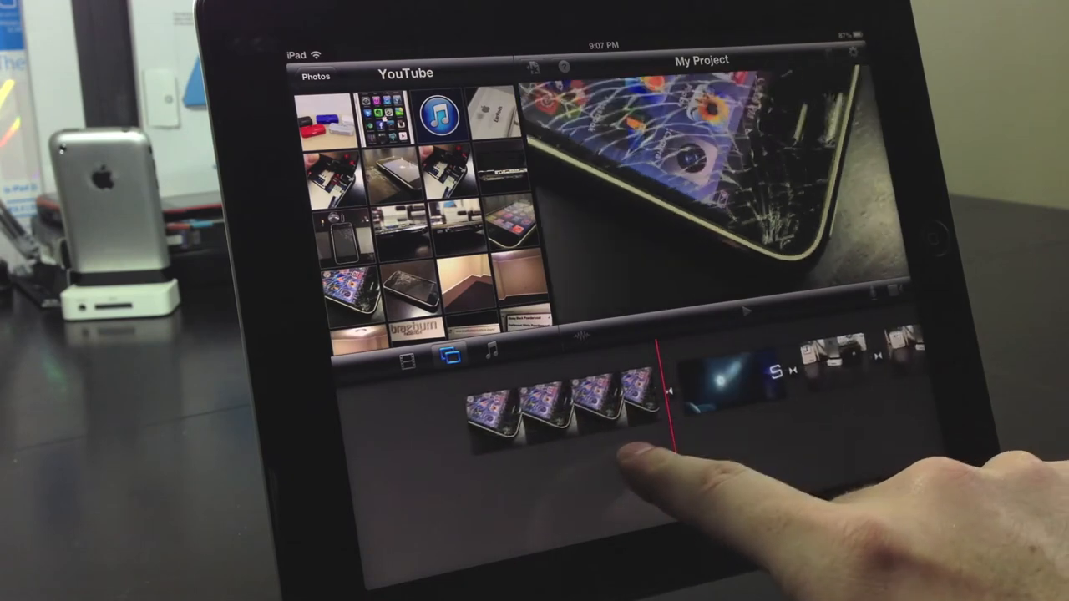
click(543, 409)
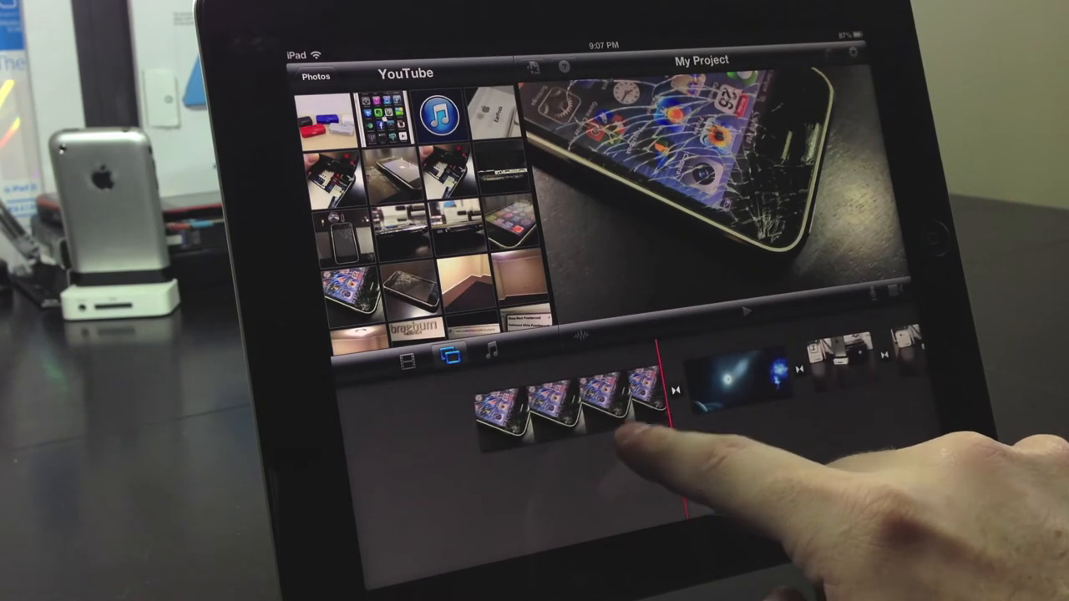
click(567, 409)
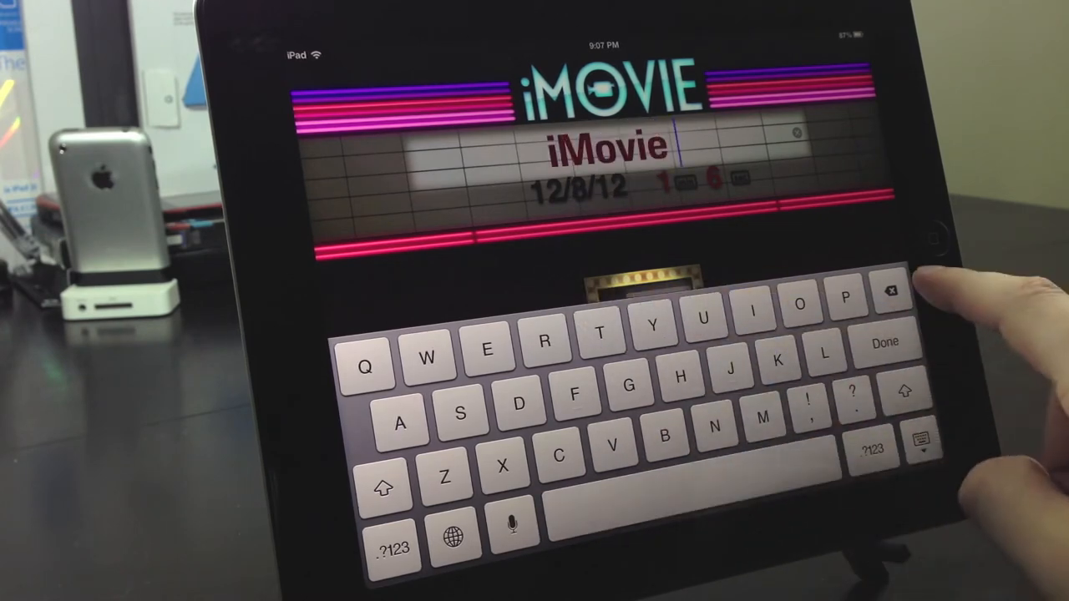
Step: Confirm 'iMovie' as the project name on the marquee
click(884, 342)
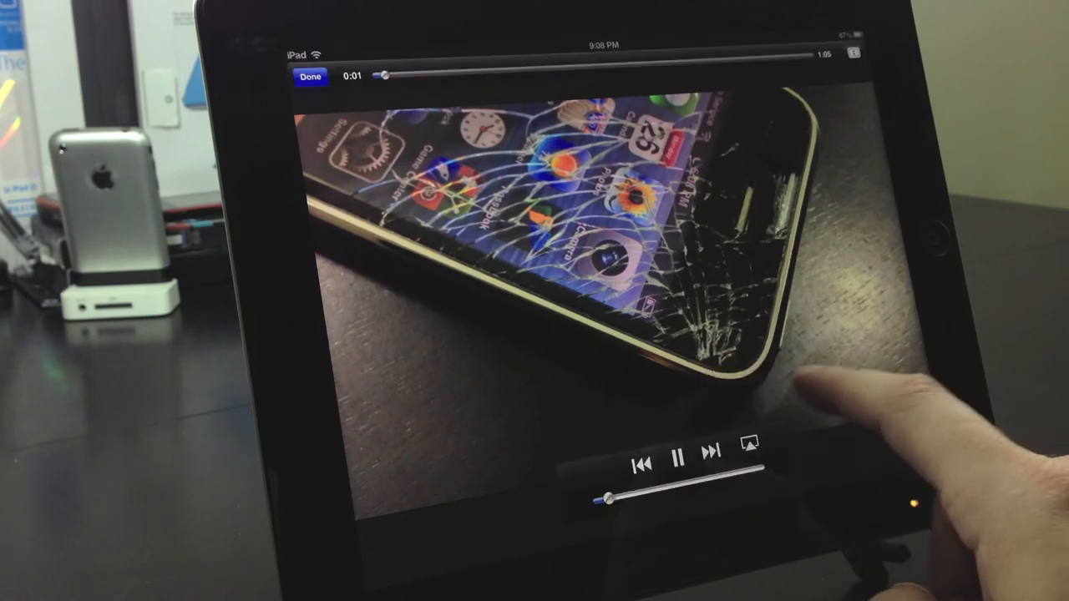
Step: End the full-screen playback of the iMovie movie
click(678, 458)
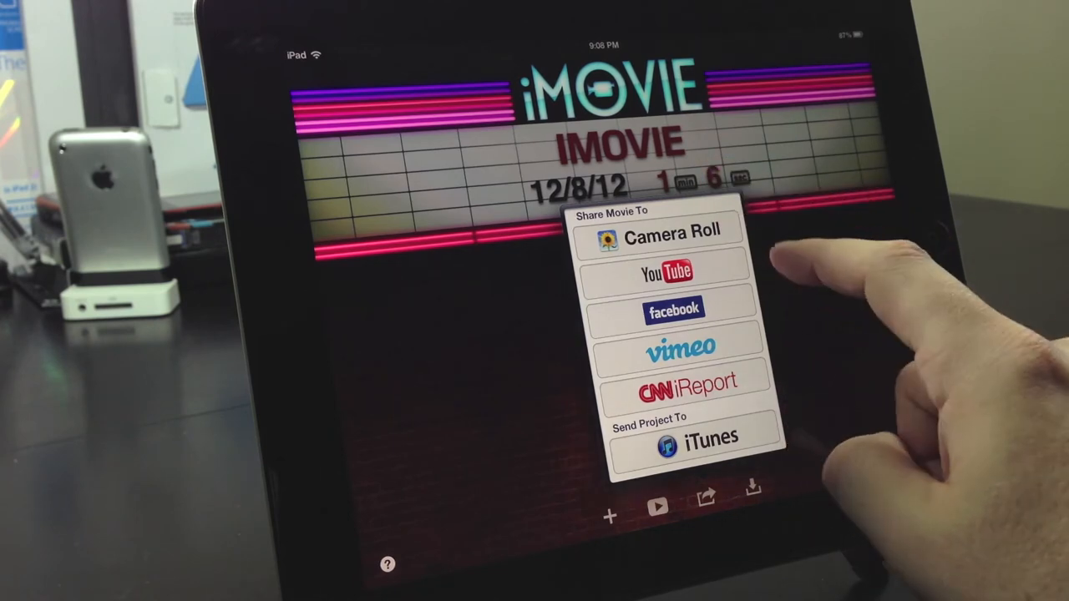
Step: Try sharing the movie to YouTube, then cancel the sign-in
click(673, 230)
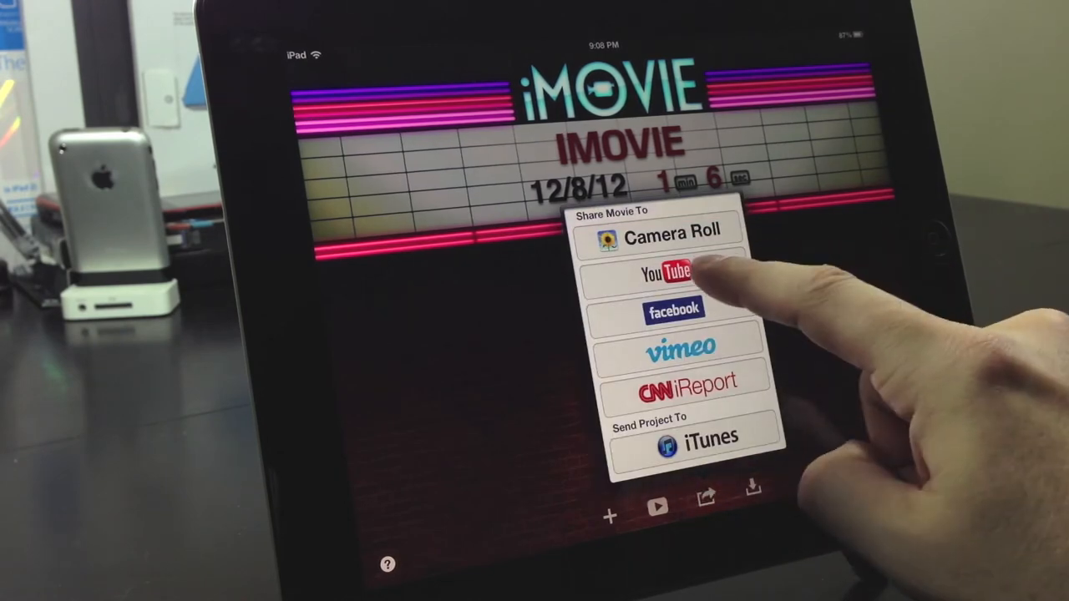
click(674, 271)
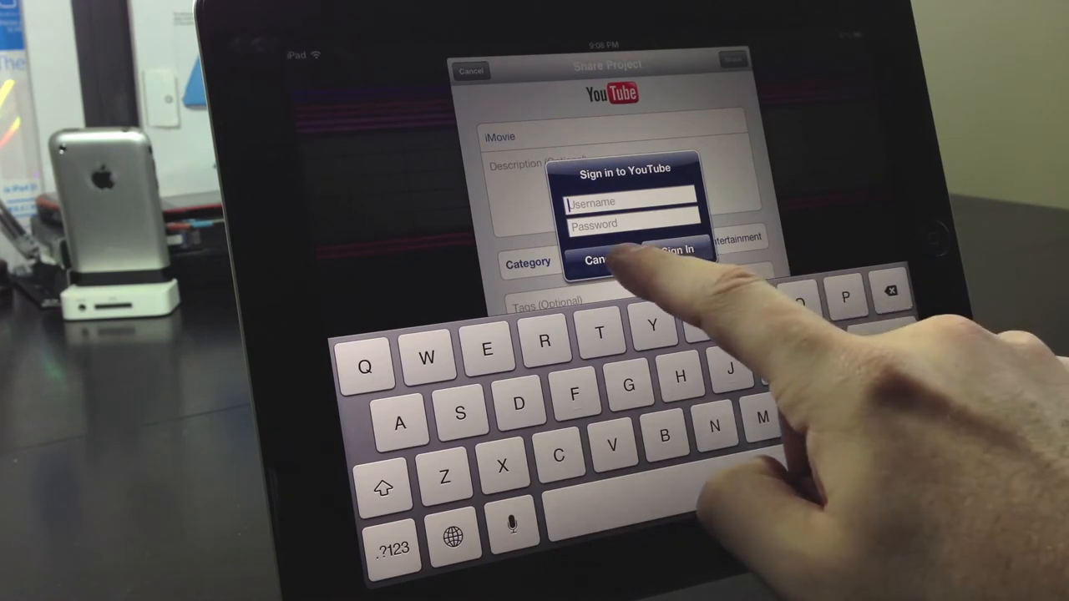
click(600, 260)
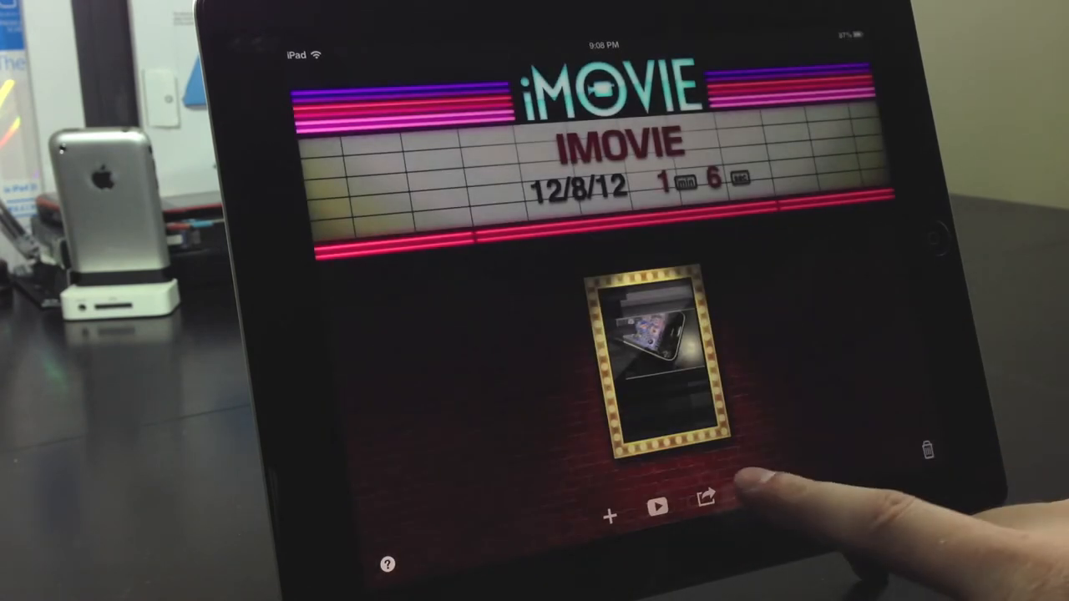
Step: Try sharing to Facebook, deny iMovie access, and reopen the sharing destinations
click(703, 501)
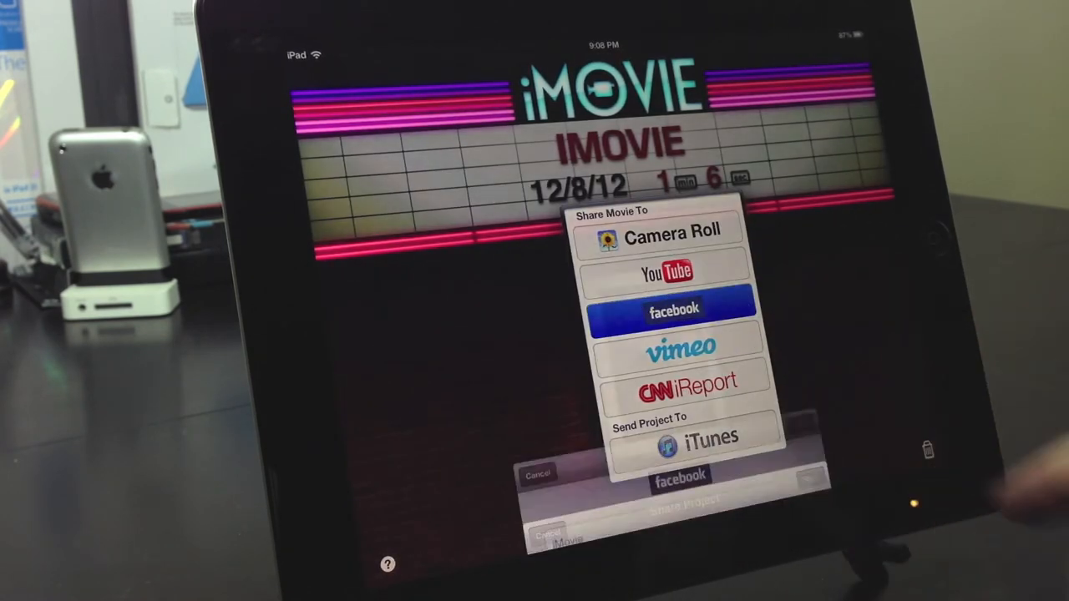
click(673, 310)
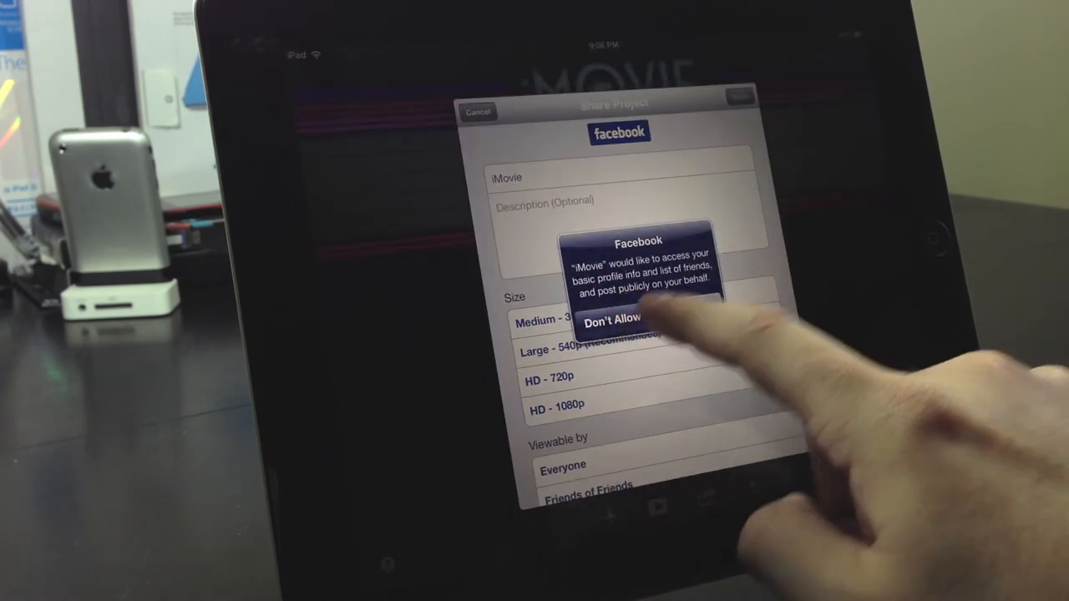
click(612, 320)
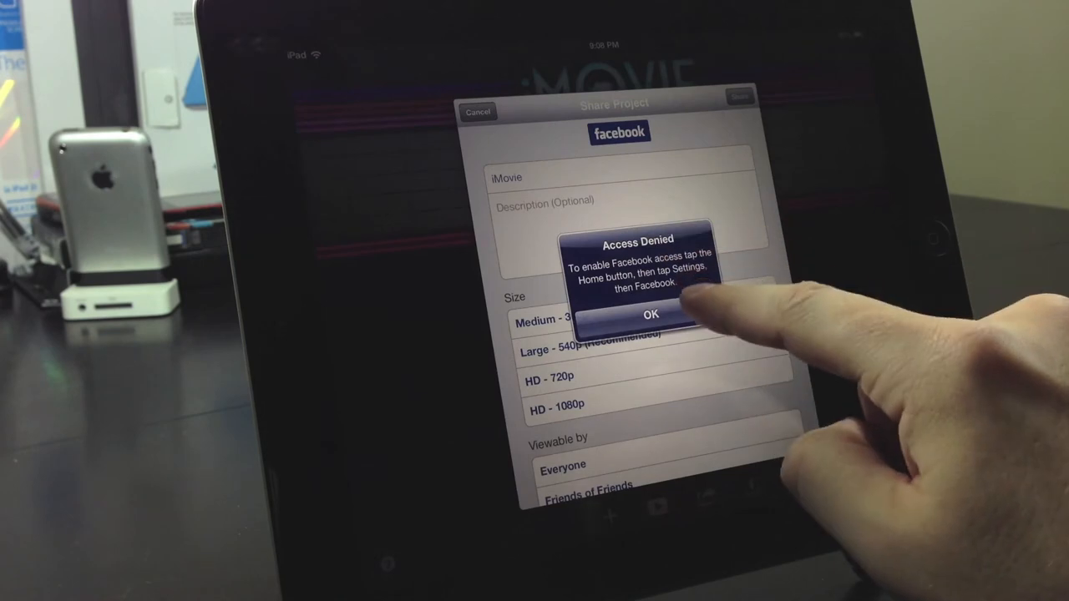
click(652, 315)
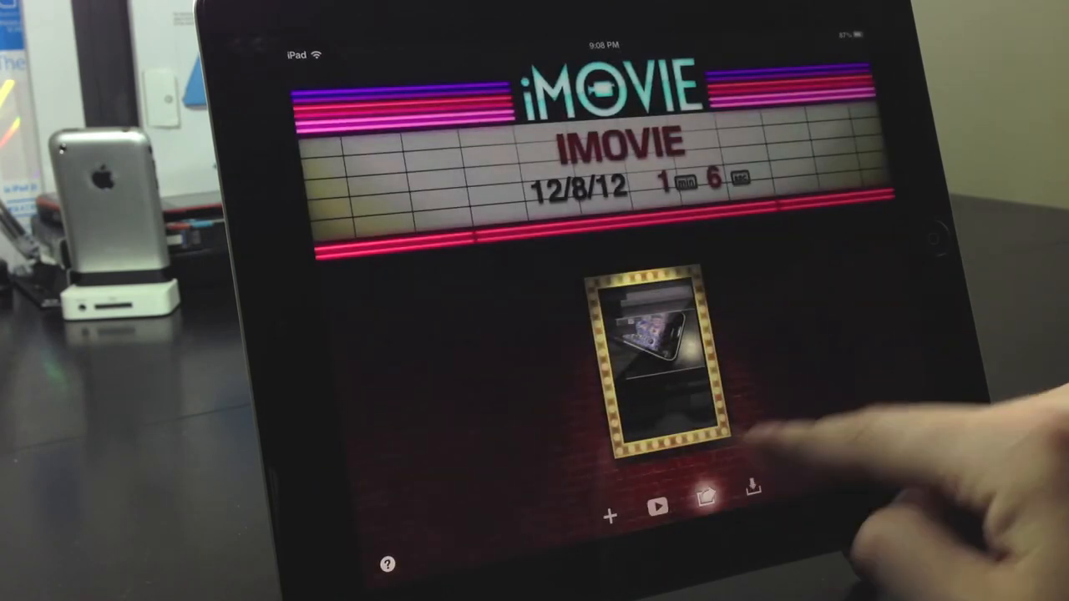
click(705, 497)
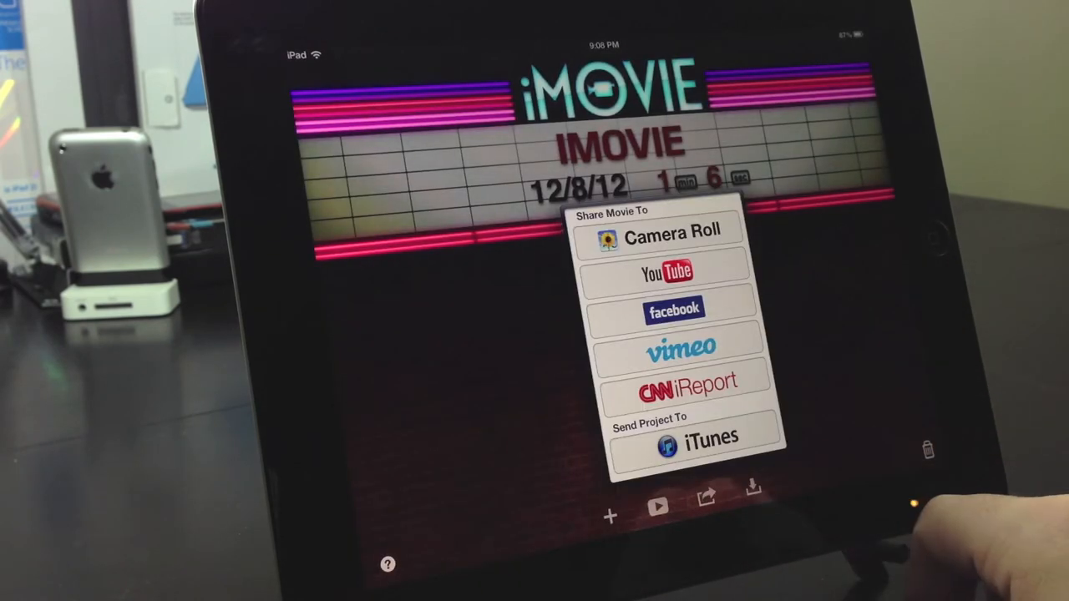
Step: Send the movie to the Camera Roll from the sharing destinations
click(687, 382)
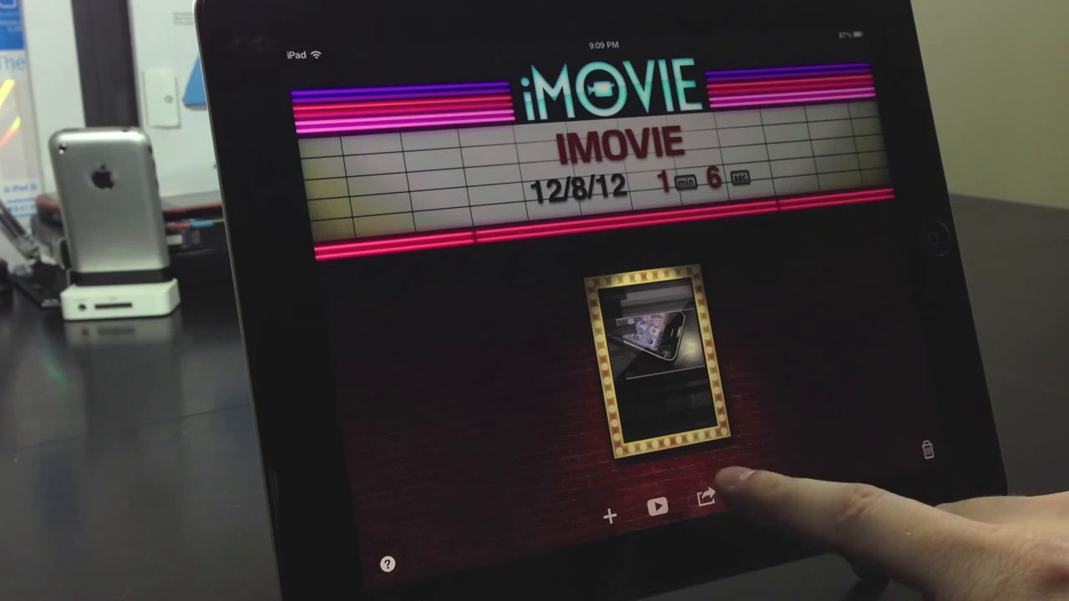
click(706, 497)
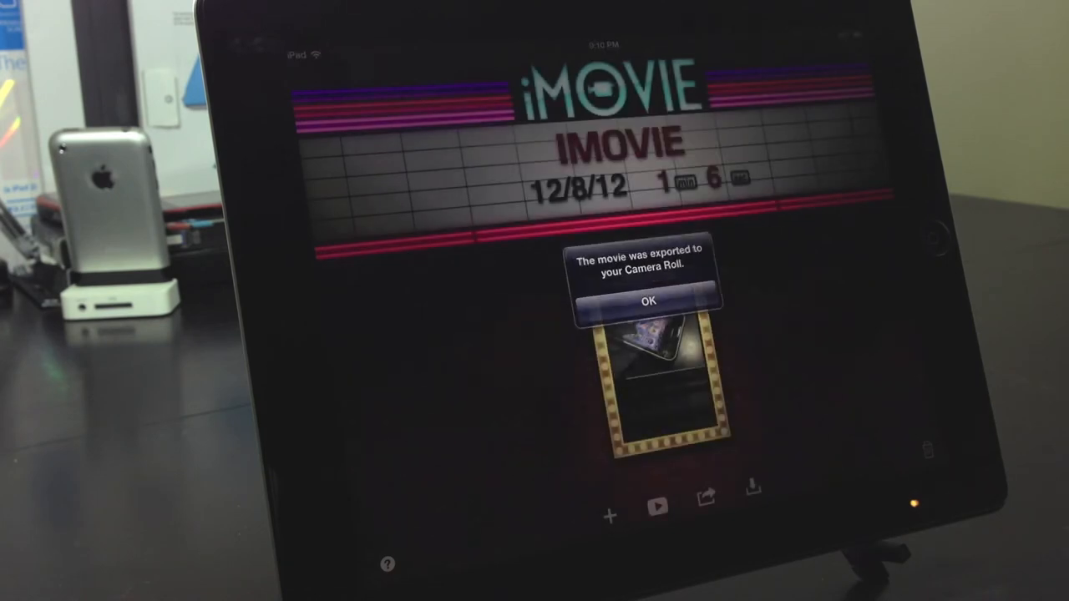
Step: Dismiss the export alert, then delete the IMOVIE project and answer the Delete Copy? alert
click(648, 302)
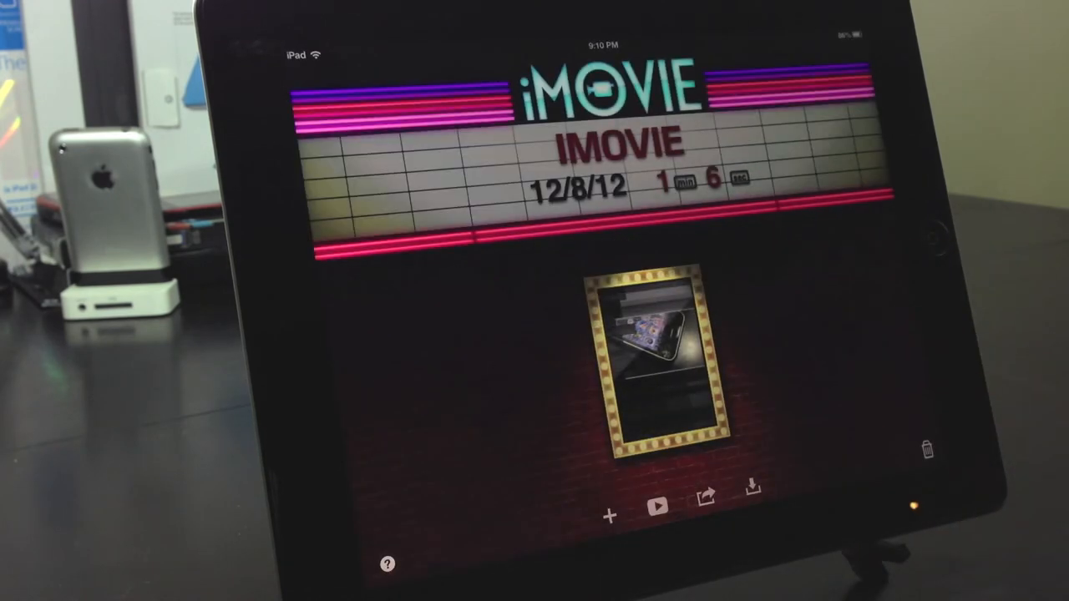
click(927, 449)
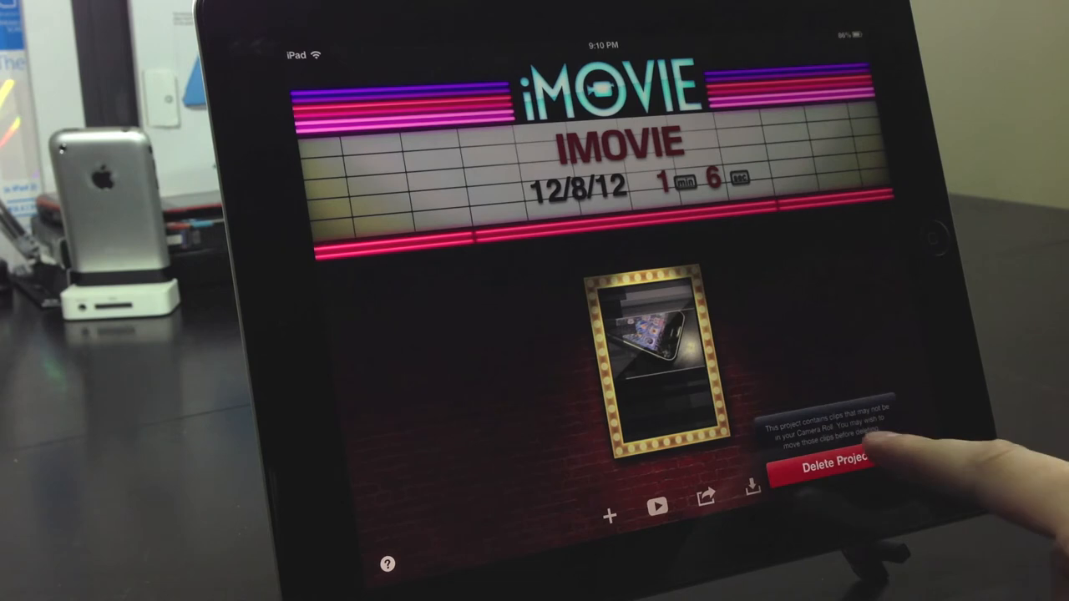
click(829, 465)
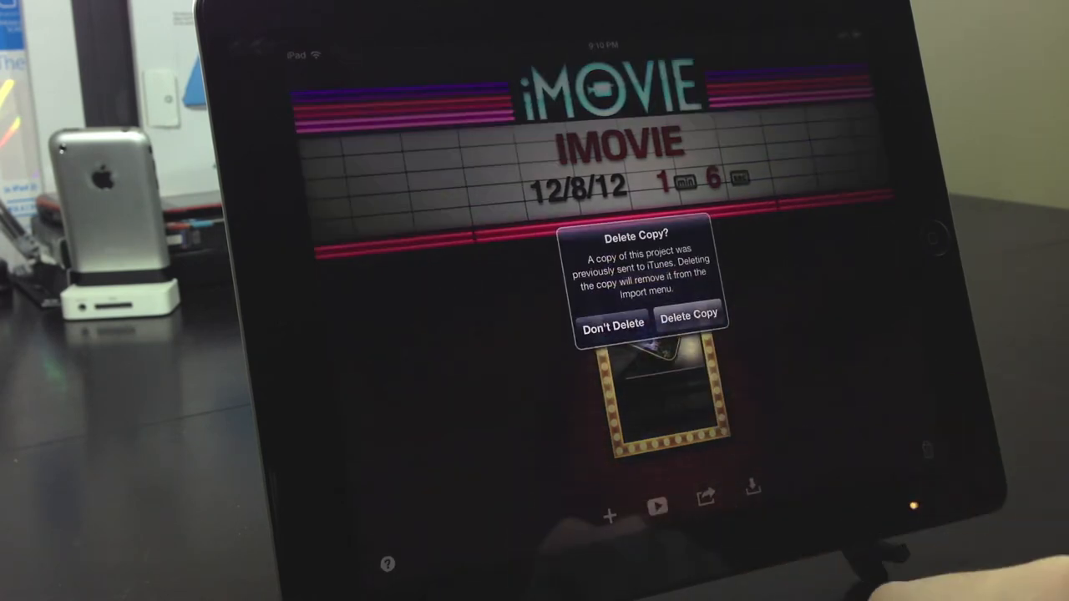
click(688, 316)
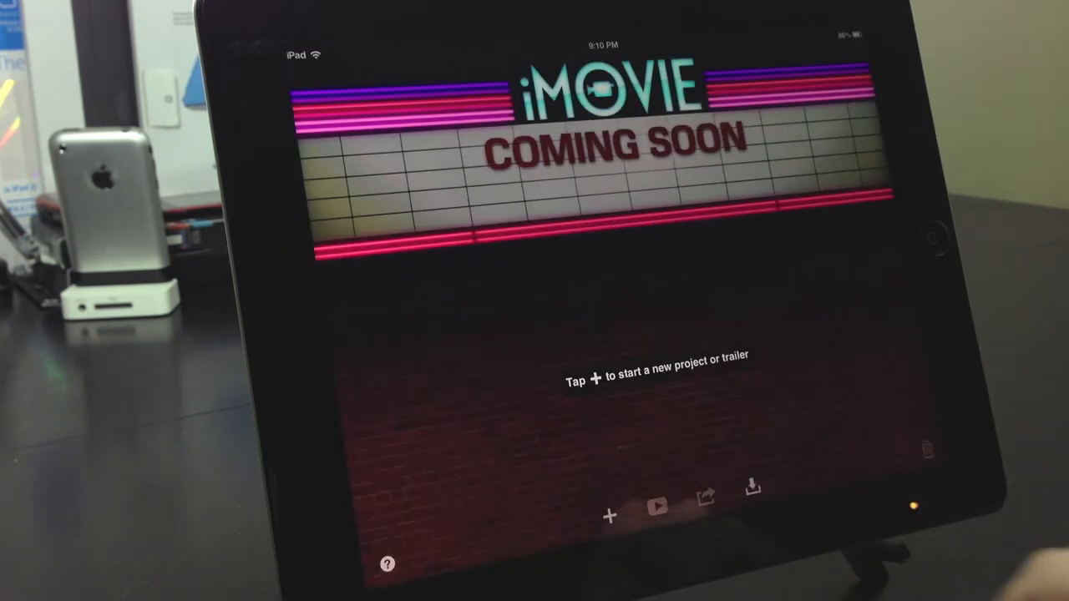
Step: Start a new project and delete the desk-footage clip via Clip Settings
click(609, 515)
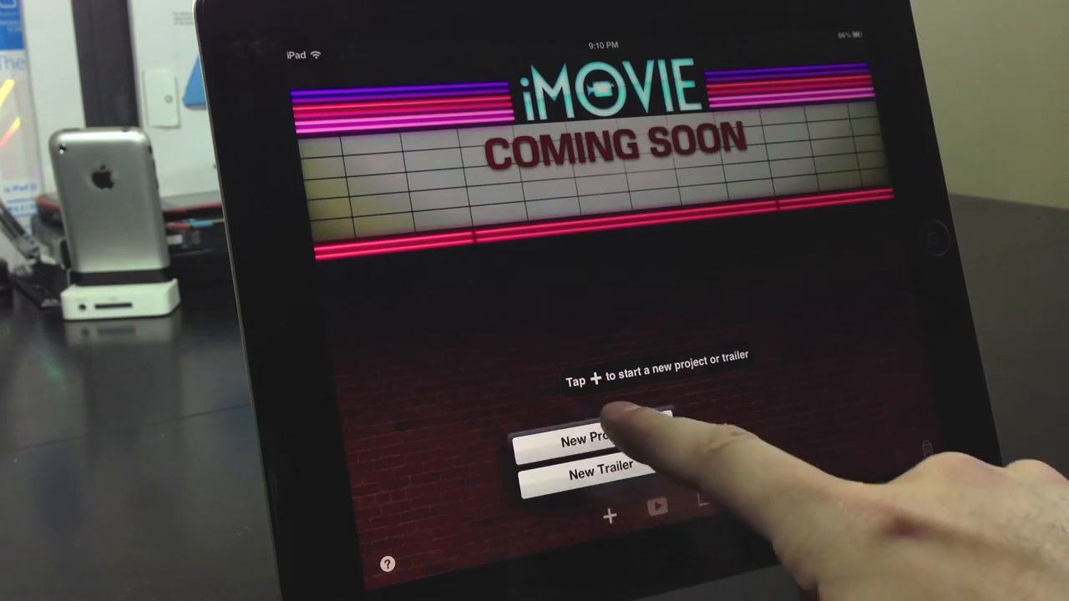
click(590, 441)
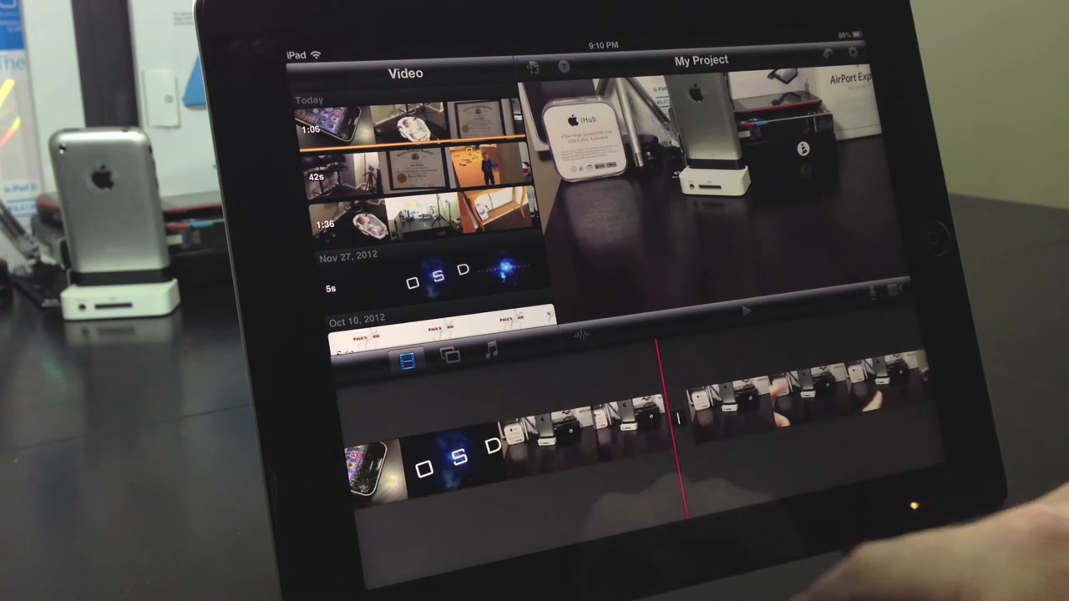
click(585, 435)
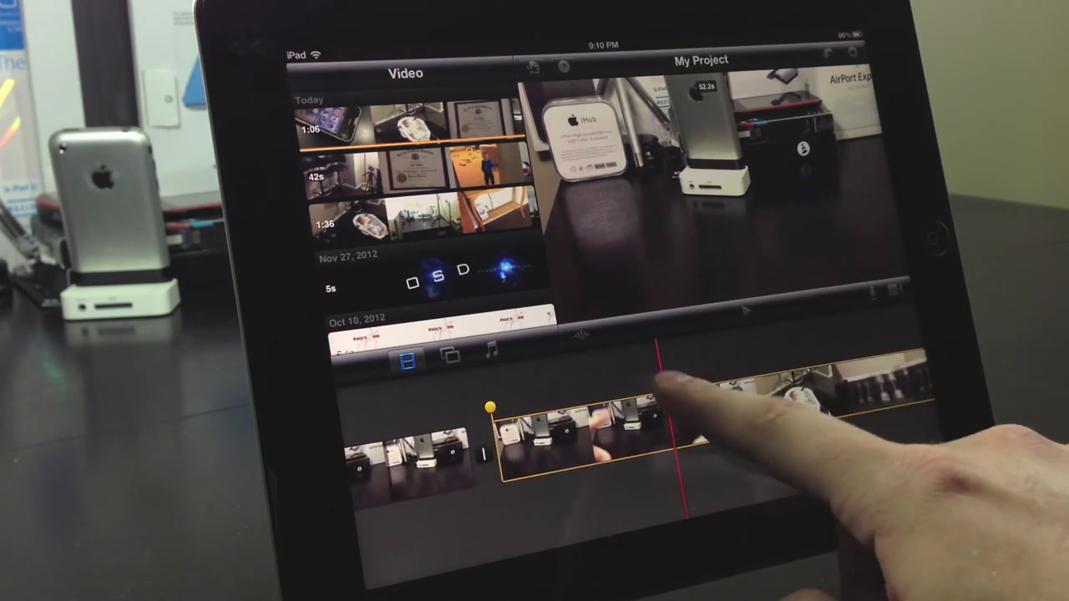
click(585, 434)
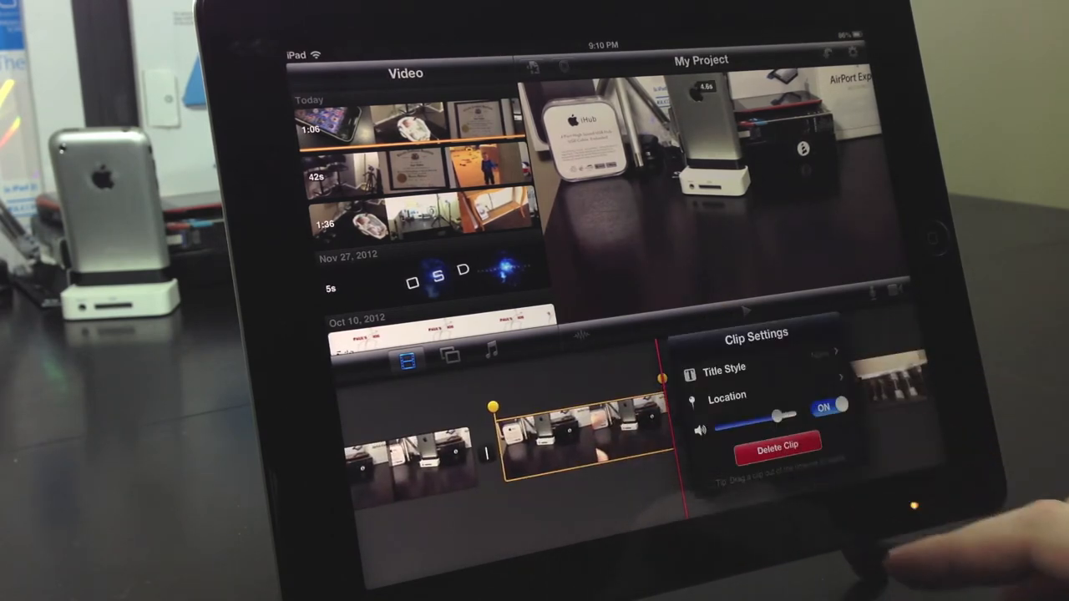
click(724, 368)
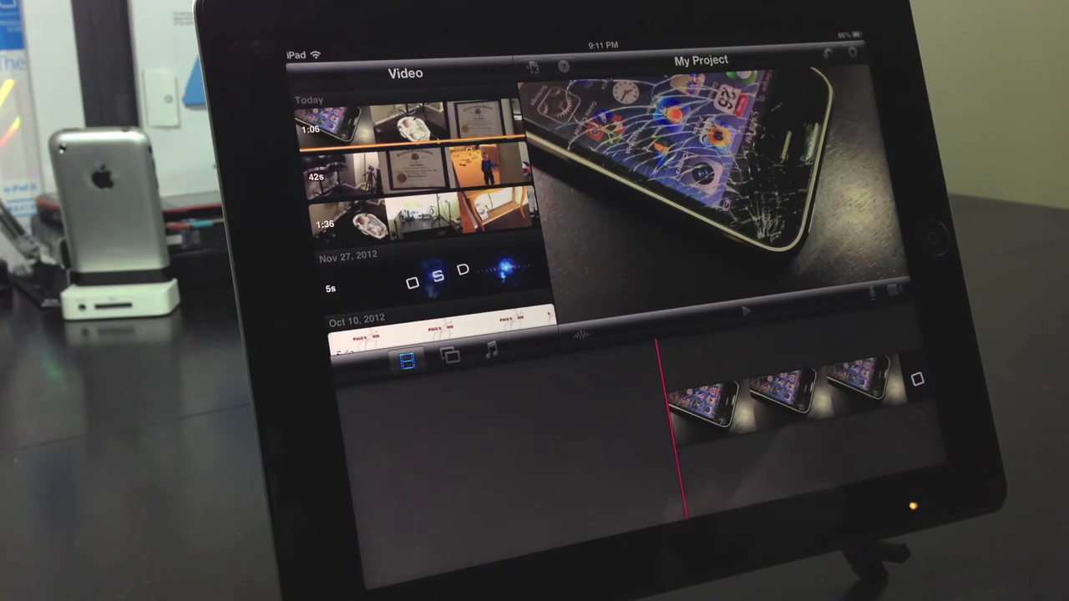
Step: Drag the Arpeggio sound effect into the timeline beneath the cracked-phone clip
click(491, 355)
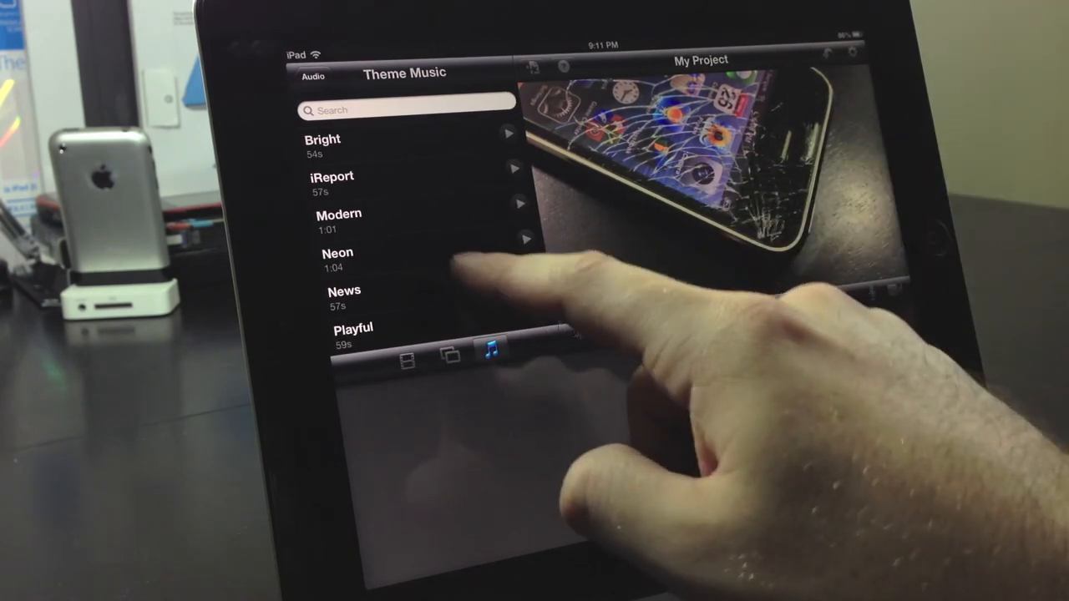
click(311, 76)
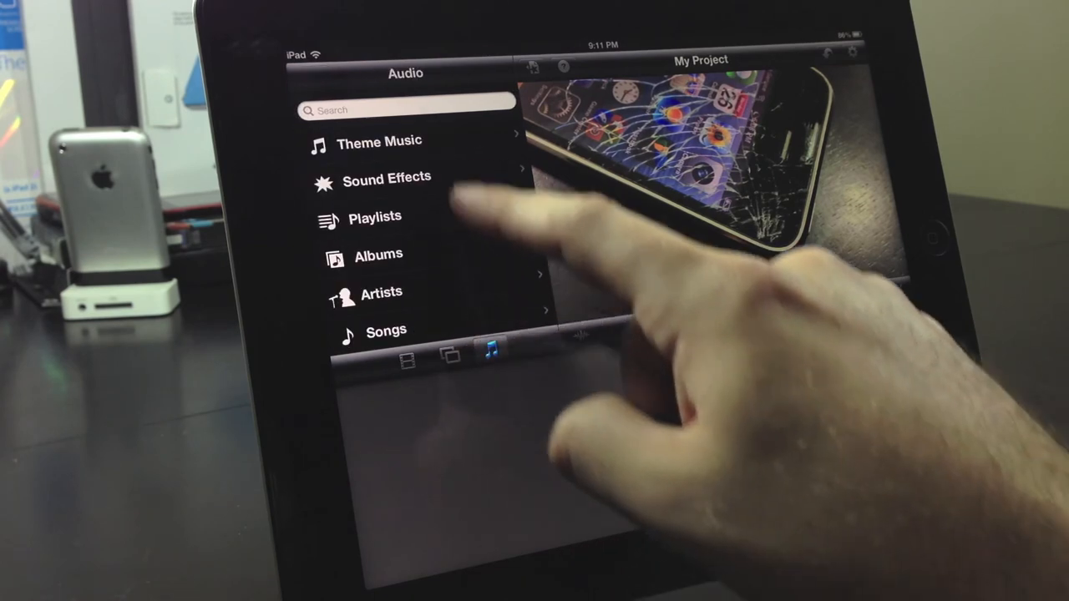
click(386, 177)
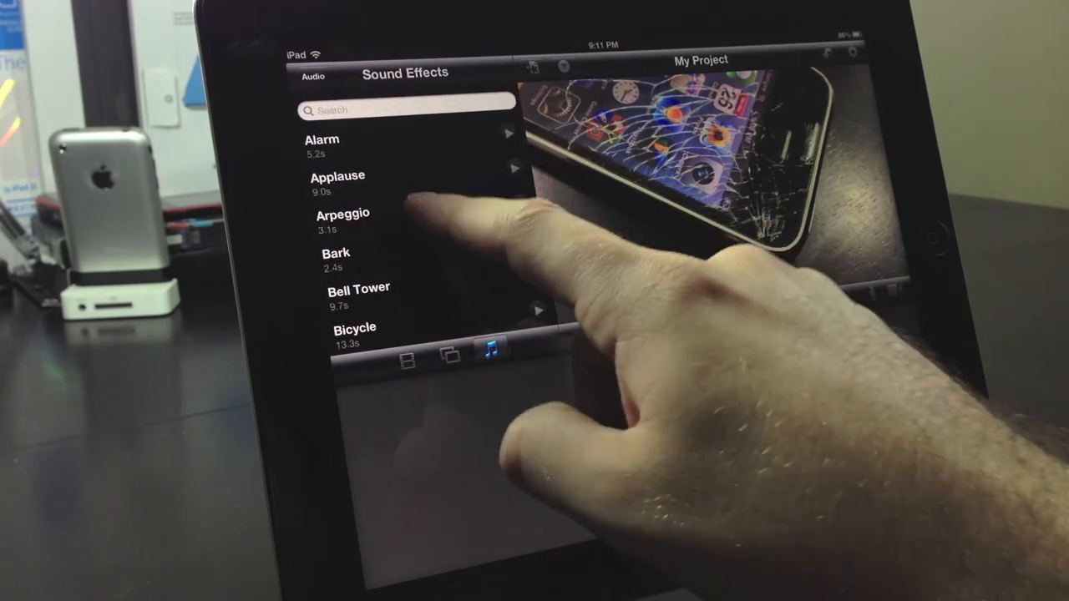
drag(342, 219, 702, 447)
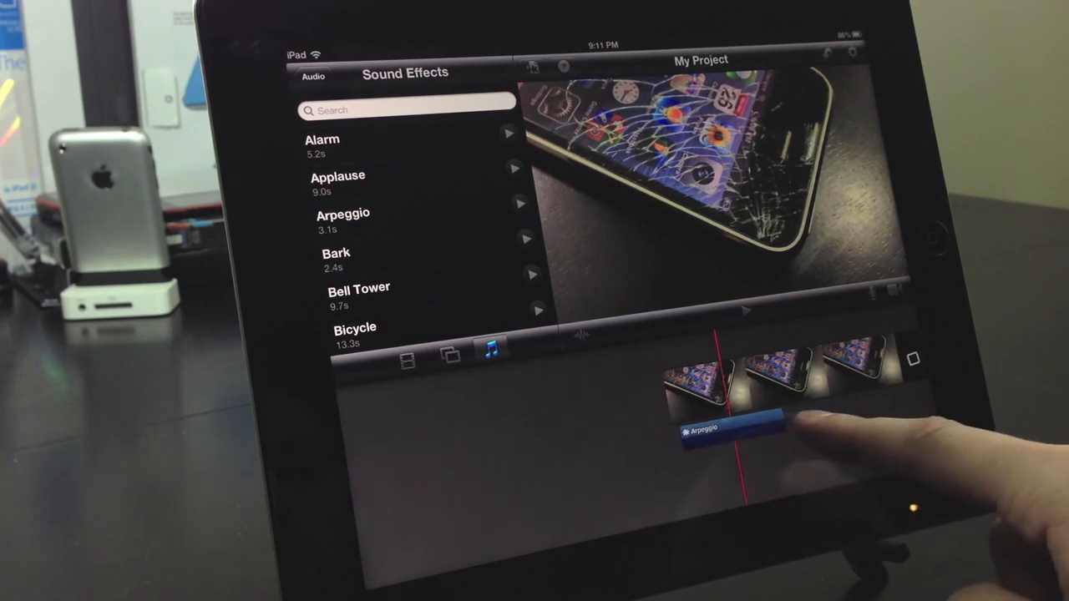
drag(726, 425, 660, 459)
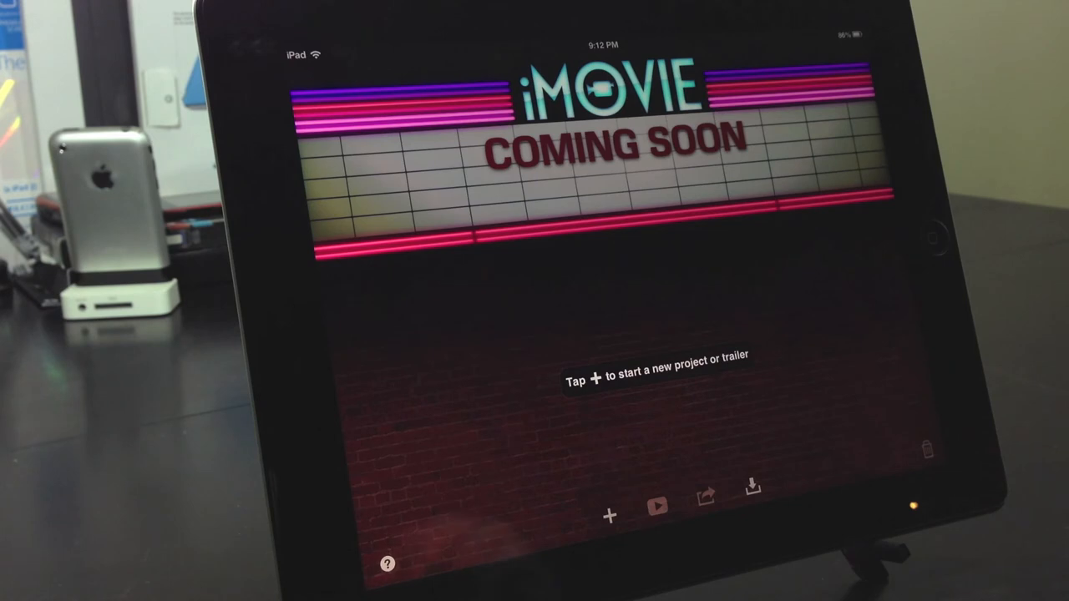
Step: Begin a New Trailer, then select and preview the Scary theme
click(609, 515)
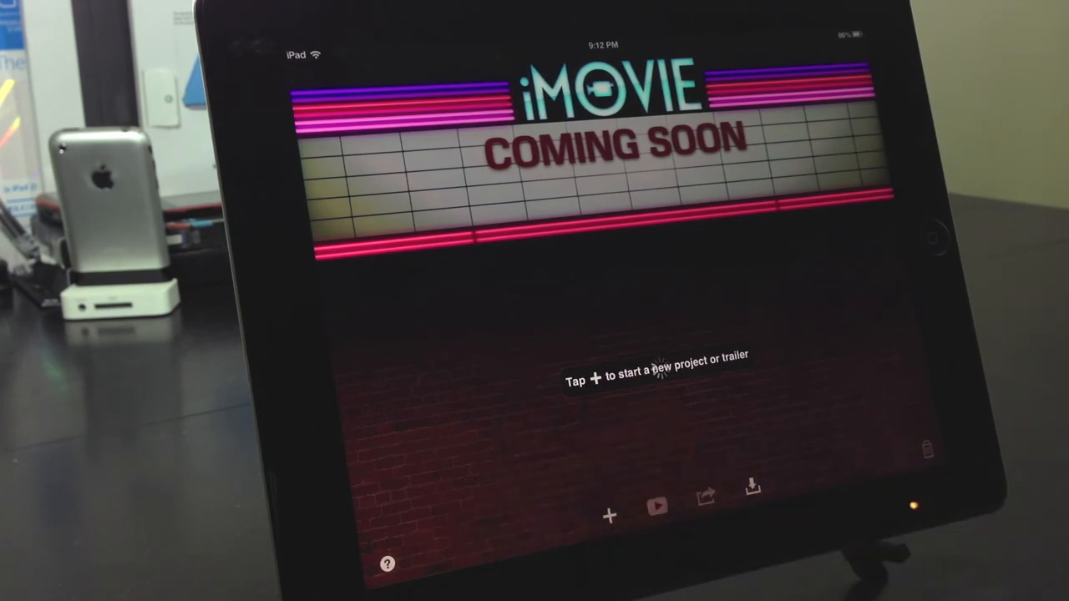
click(609, 515)
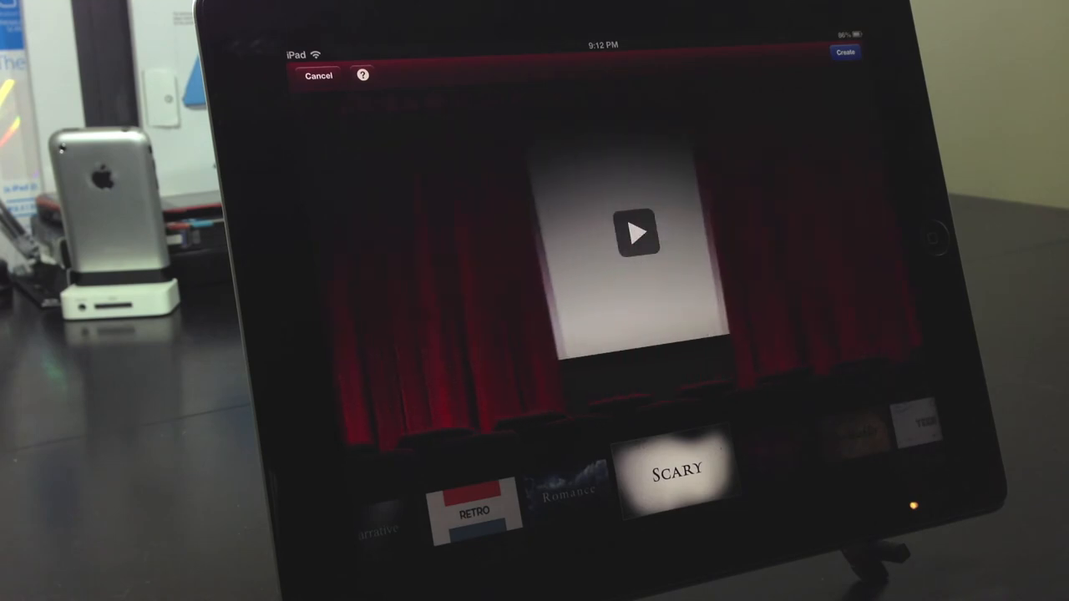
scroll(left, 3)
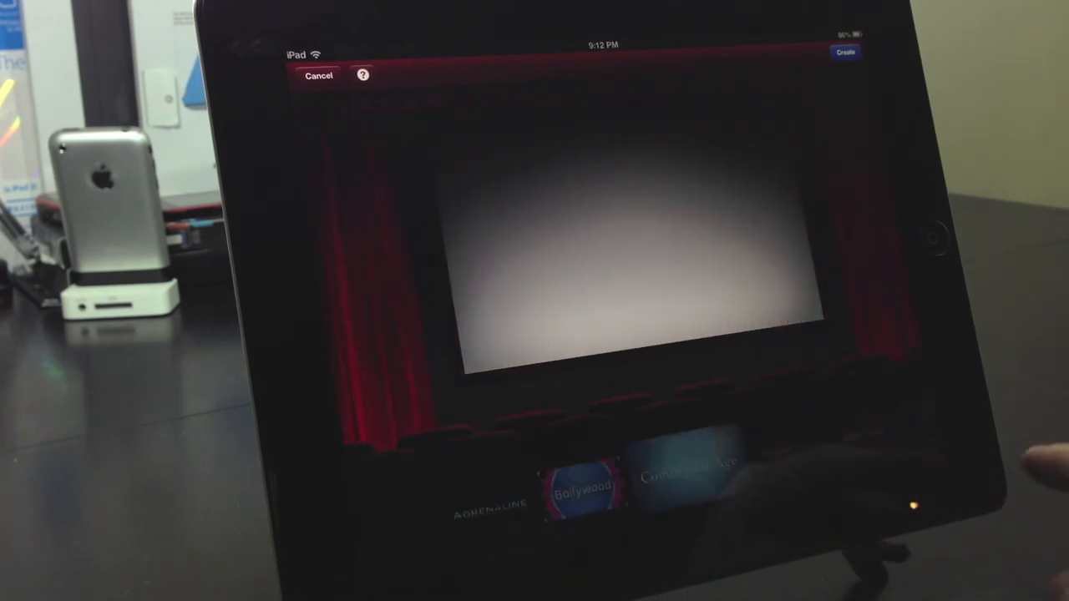
click(681, 464)
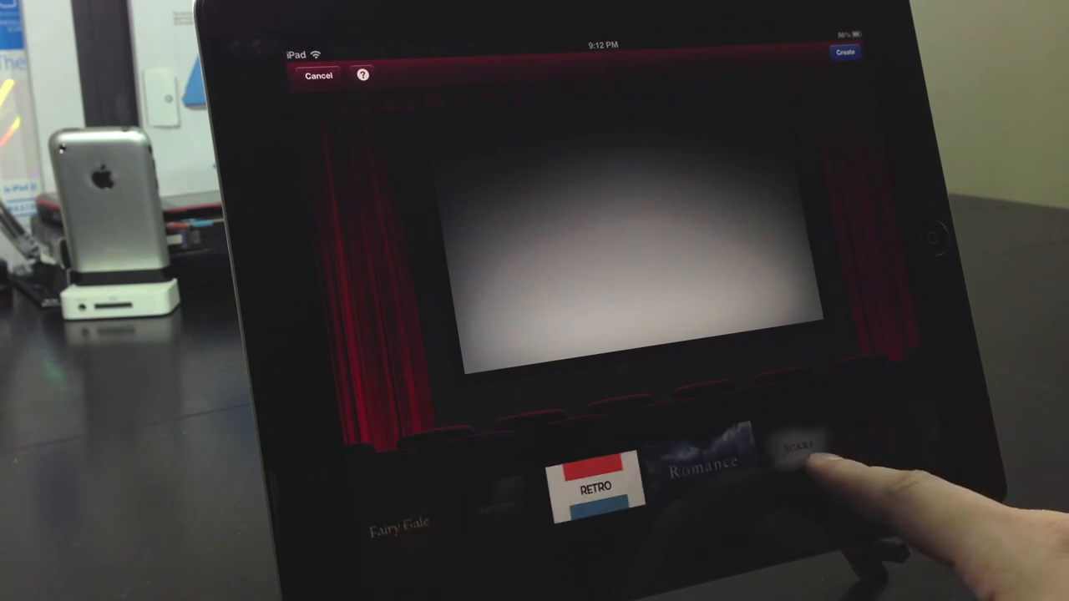
click(797, 447)
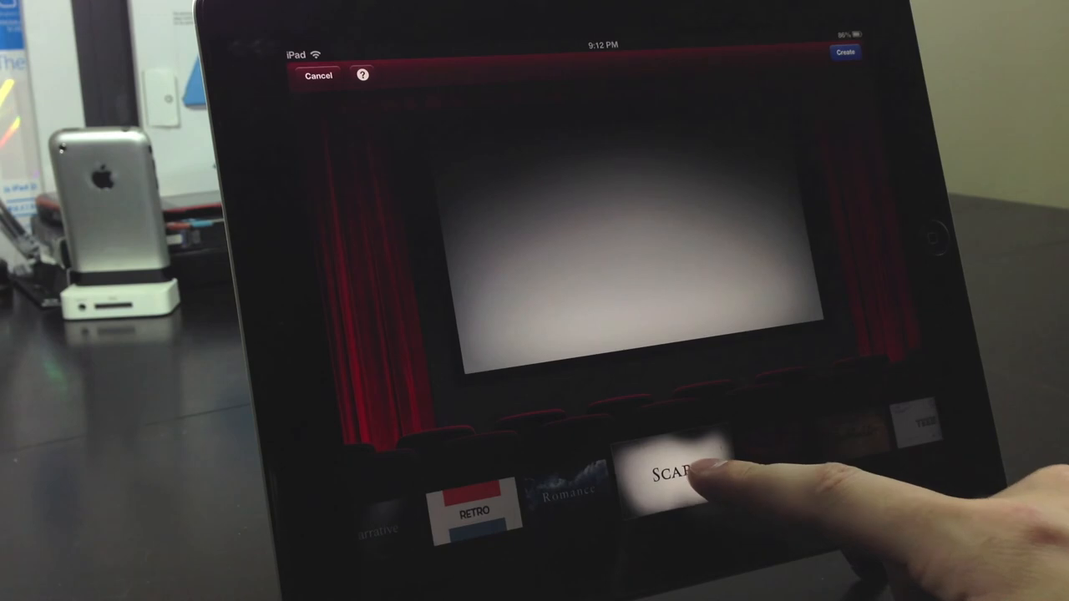
click(676, 471)
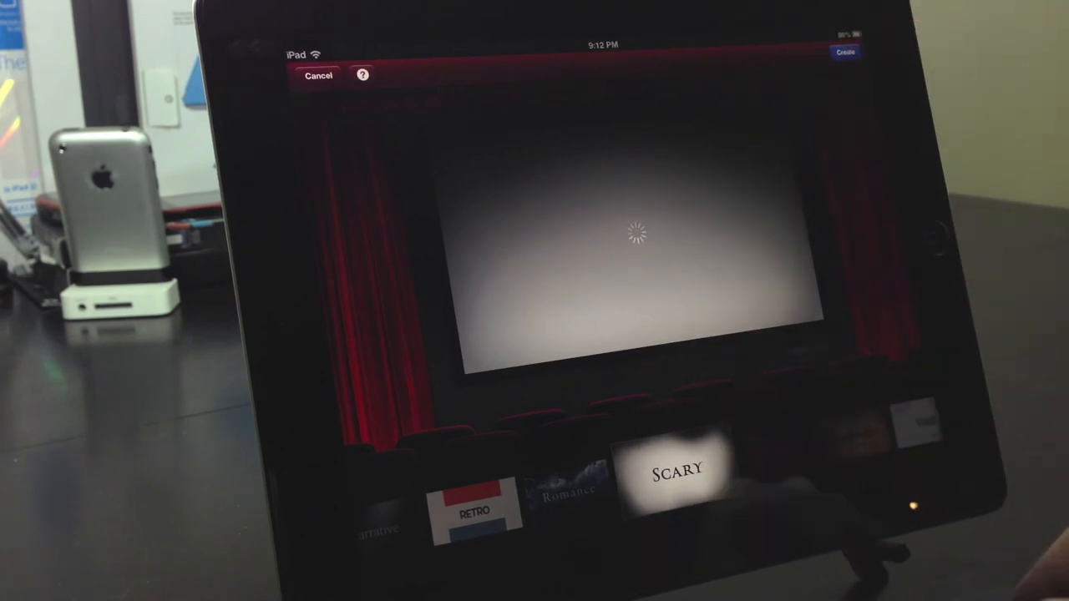
Step: Create the Scary trailer named 'The Spooky House of Shady' and view its storyboard
click(677, 468)
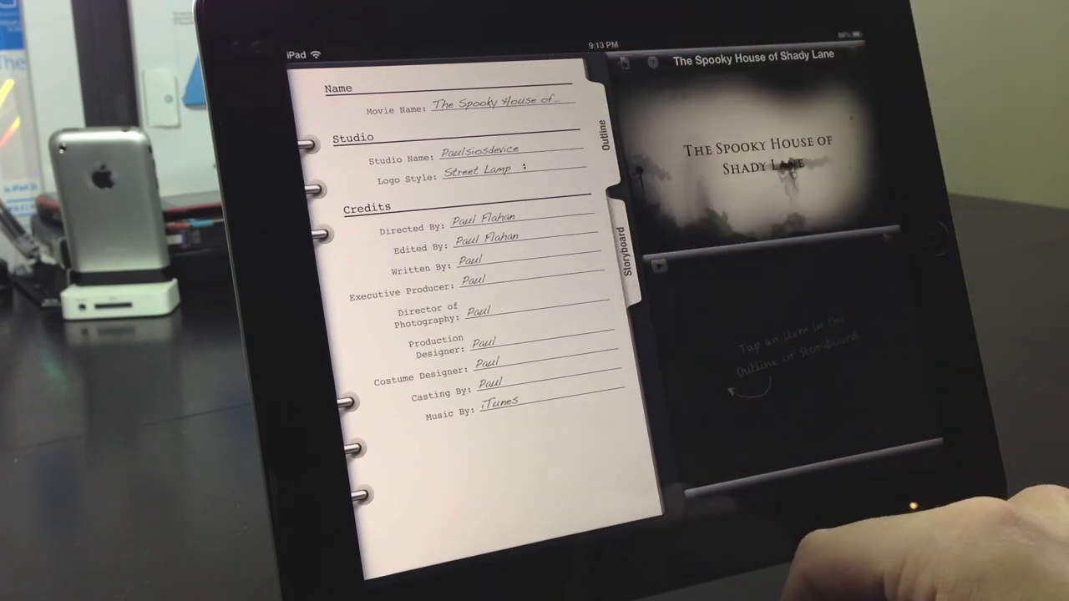
click(493, 110)
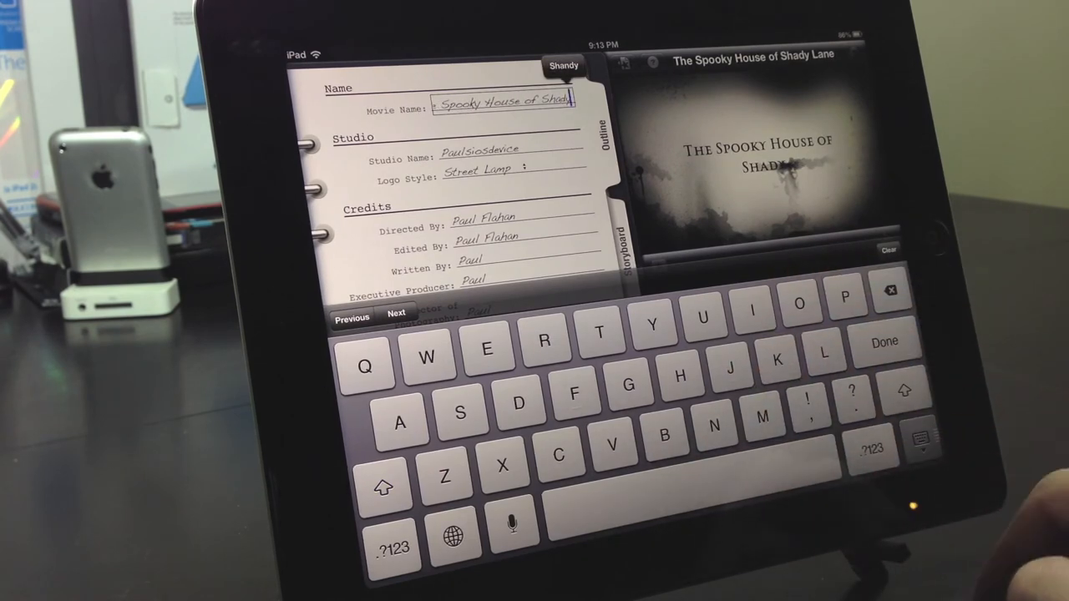
click(883, 341)
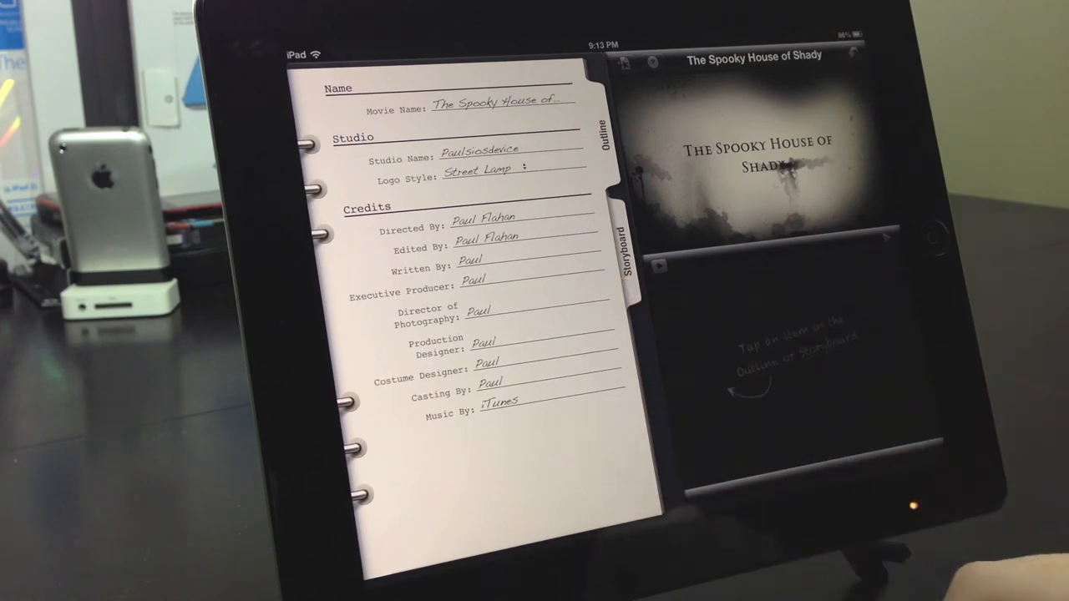
click(628, 242)
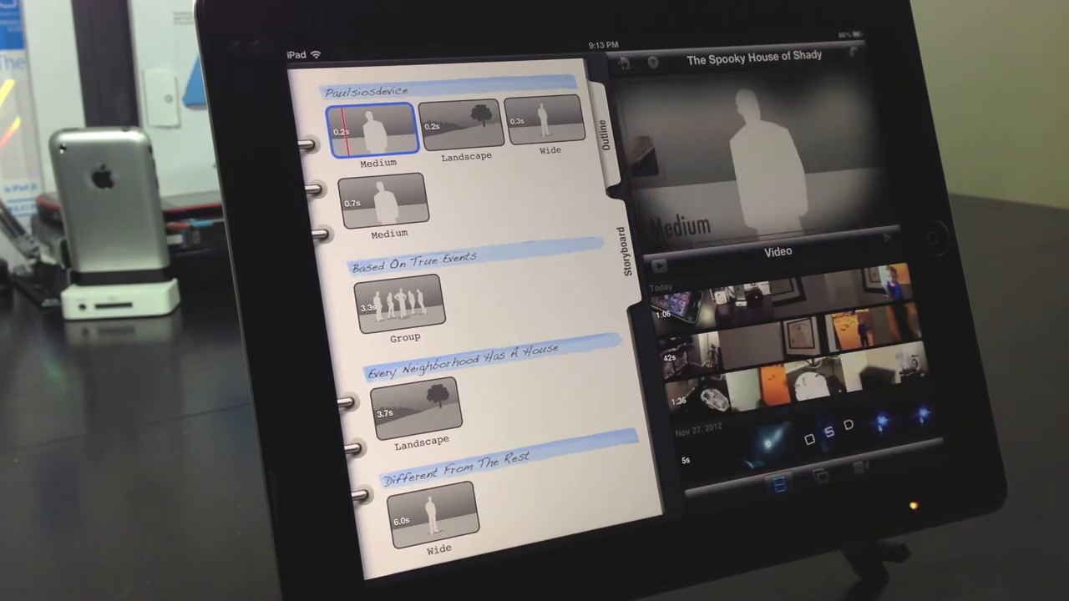
Step: Fill the Medium, Landscape and Wide storyboard shots with library video clips
click(466, 124)
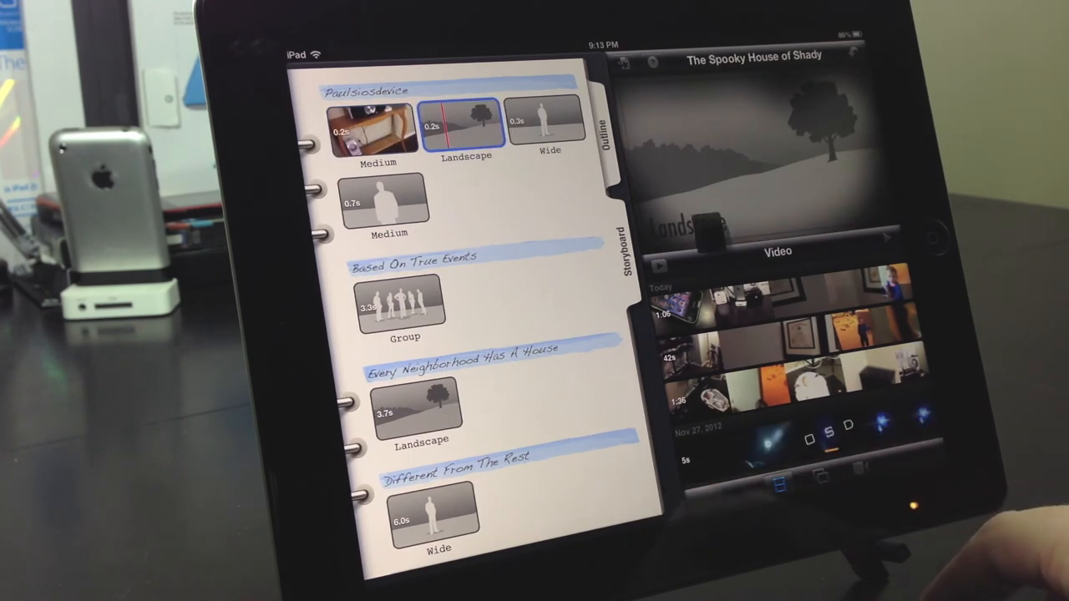
click(544, 124)
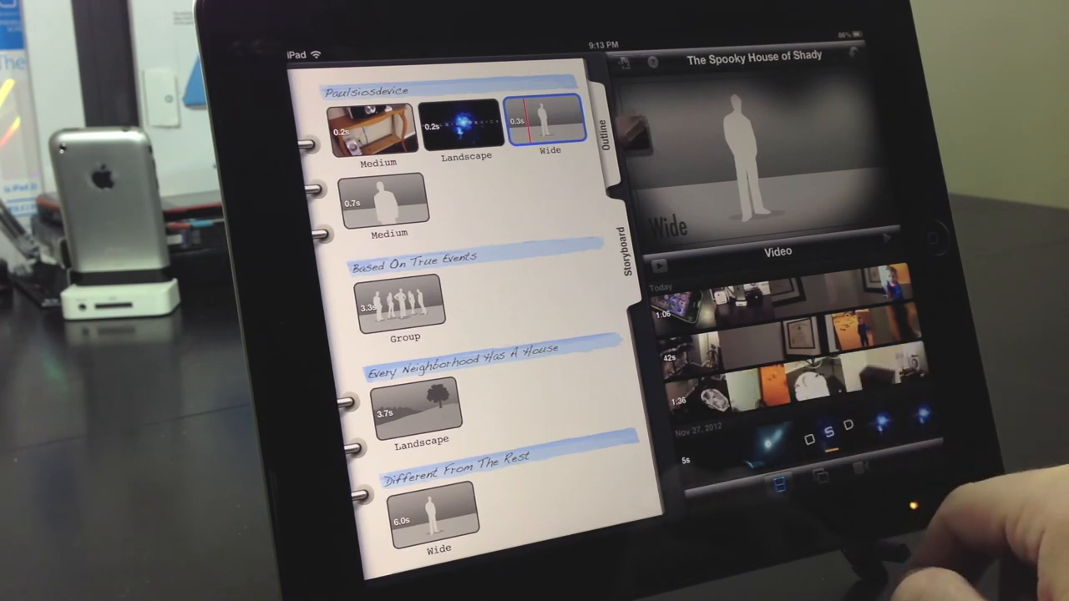
click(384, 202)
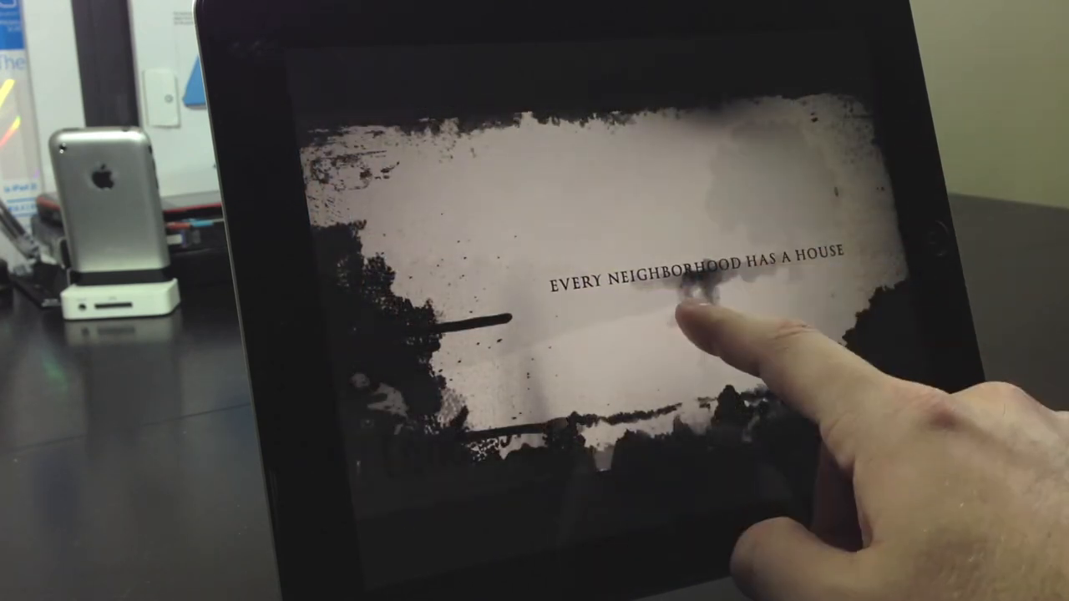
Step: Pause the full-screen trailer preview and exit back to the project screen
click(685, 300)
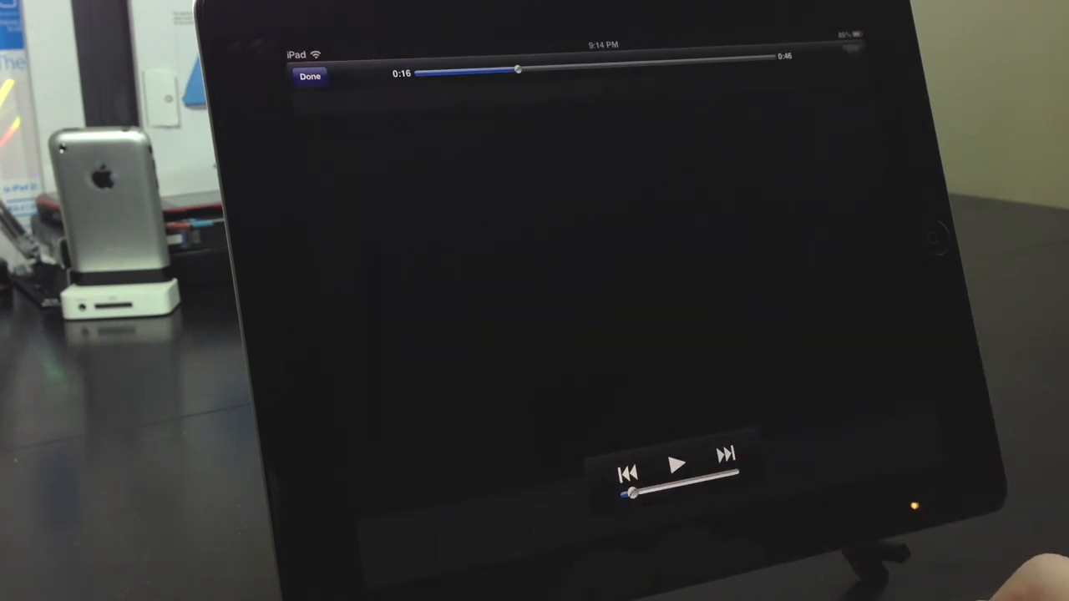
click(309, 76)
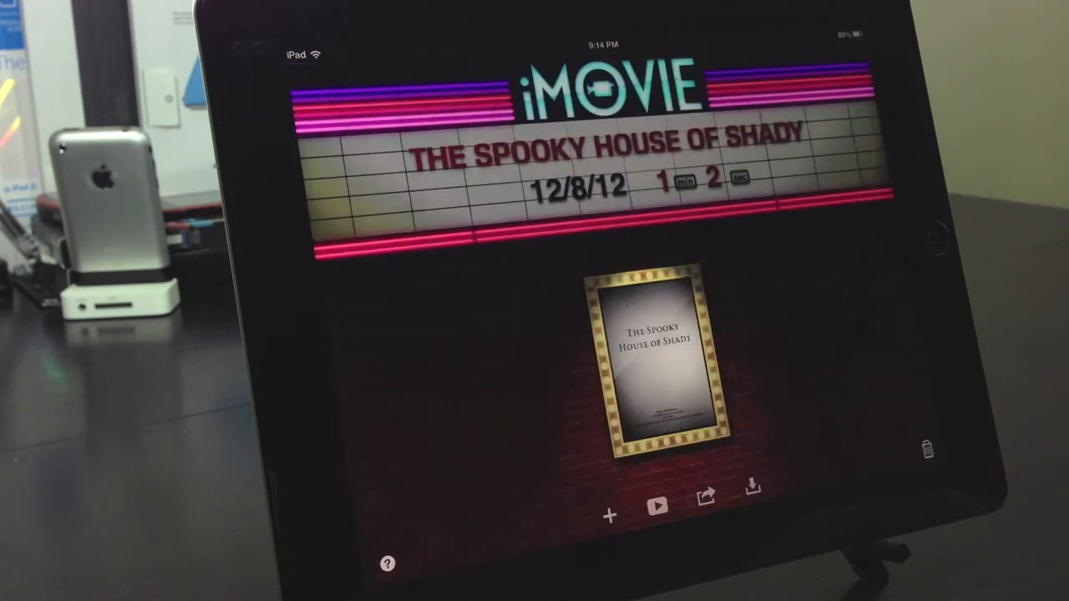
Step: Delete The Spooky House of Shady trailer and confirm the deletion
click(704, 497)
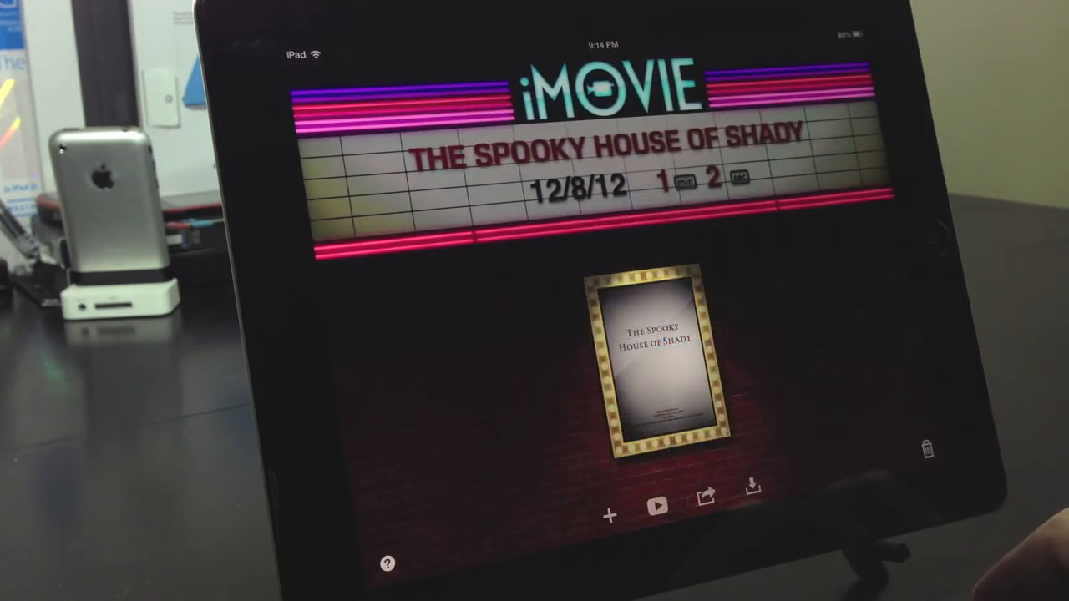
click(926, 450)
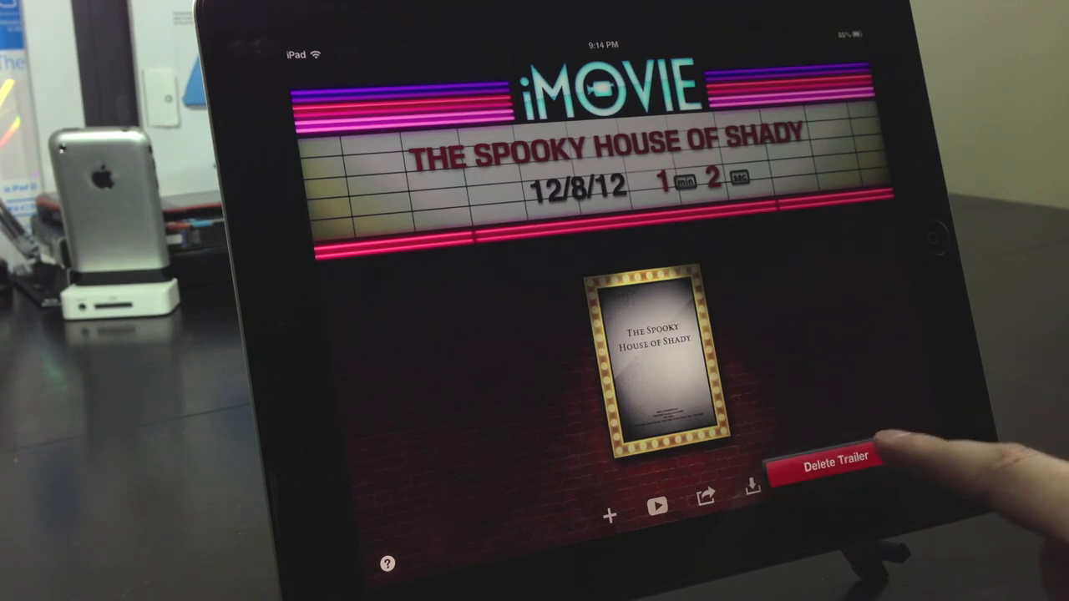
click(830, 465)
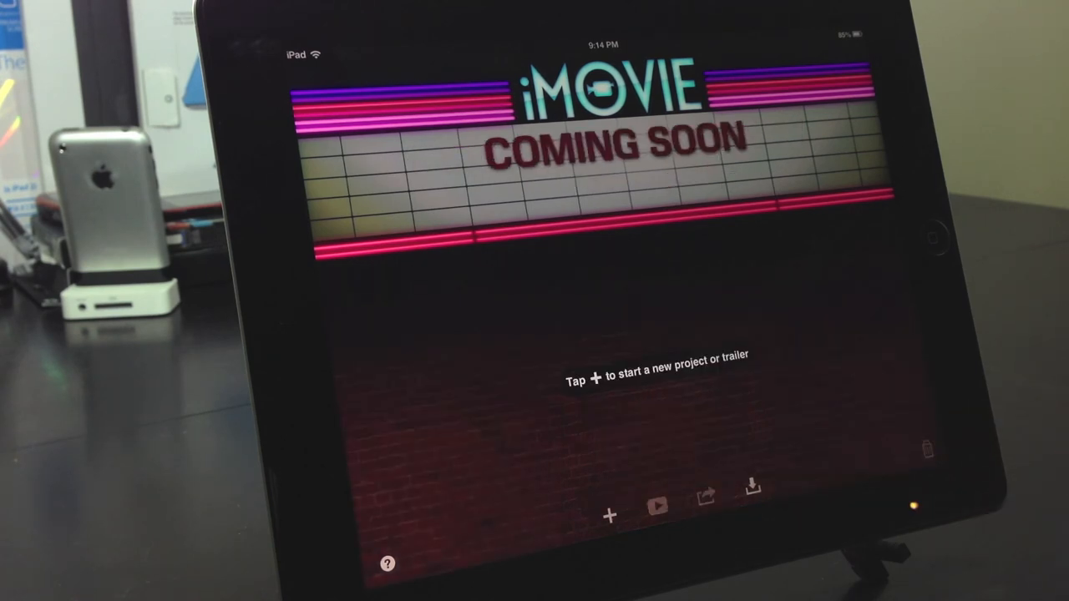